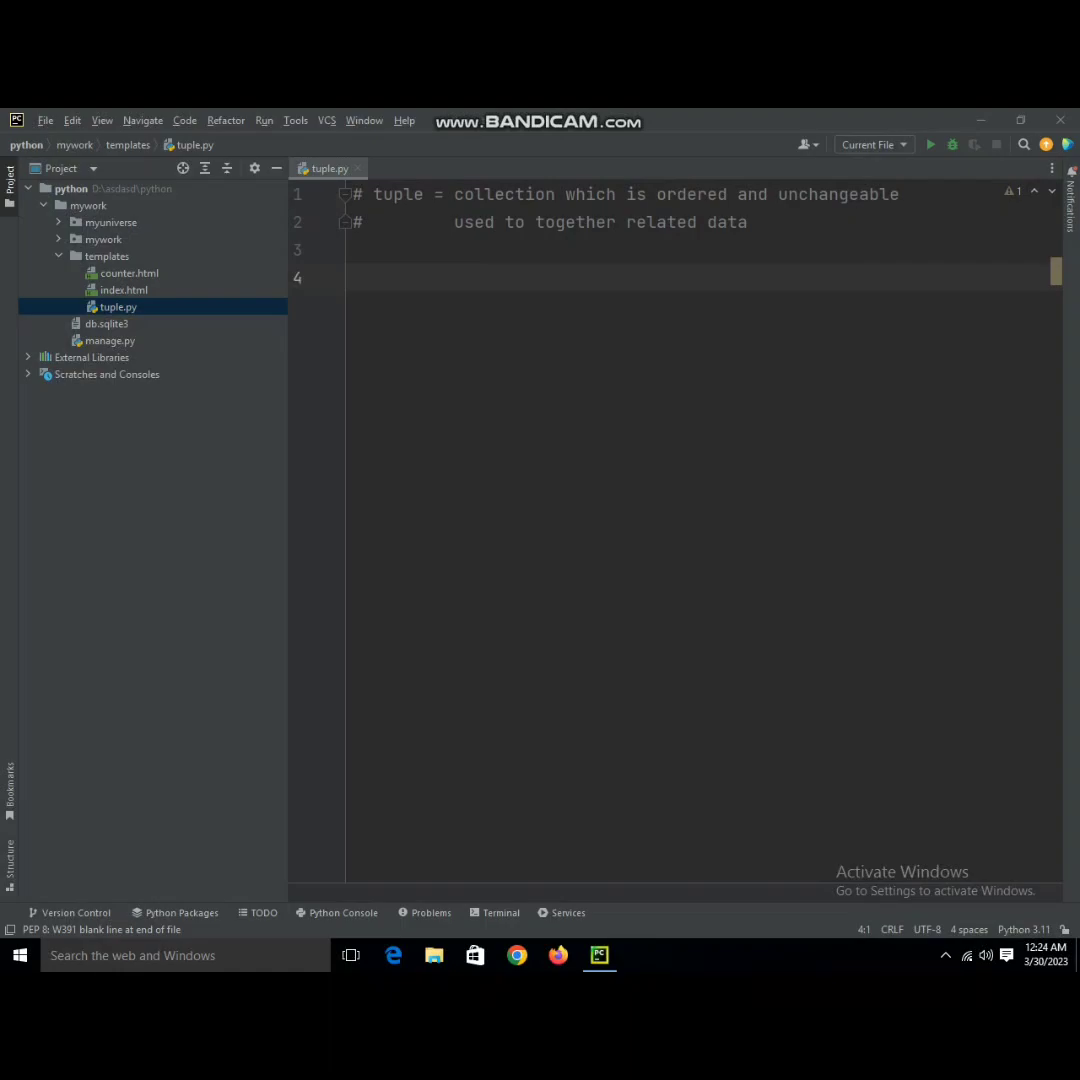
- Define student = ("Arun", 21, "Male") in tuple.py
double_click(398, 194)
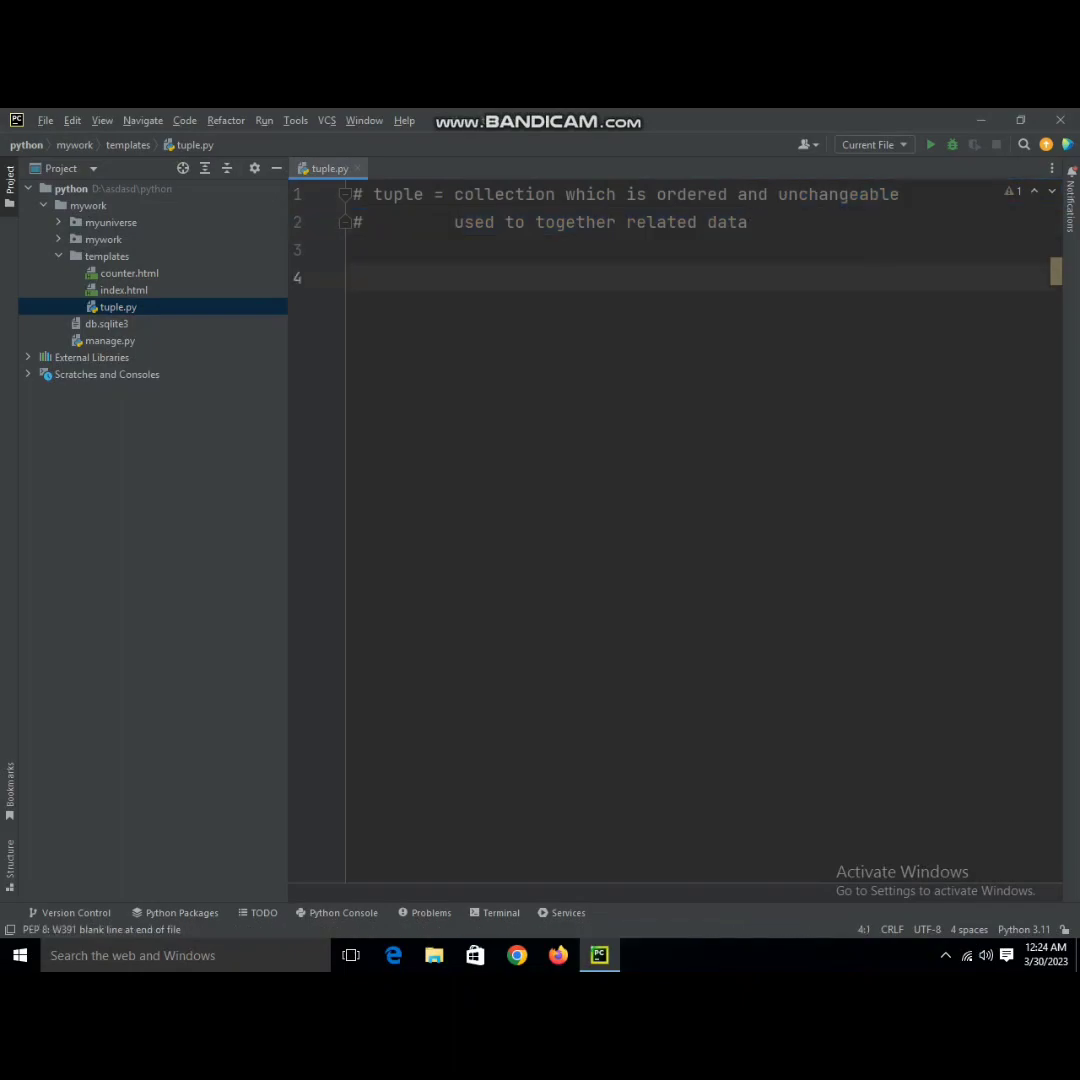
type("studen")
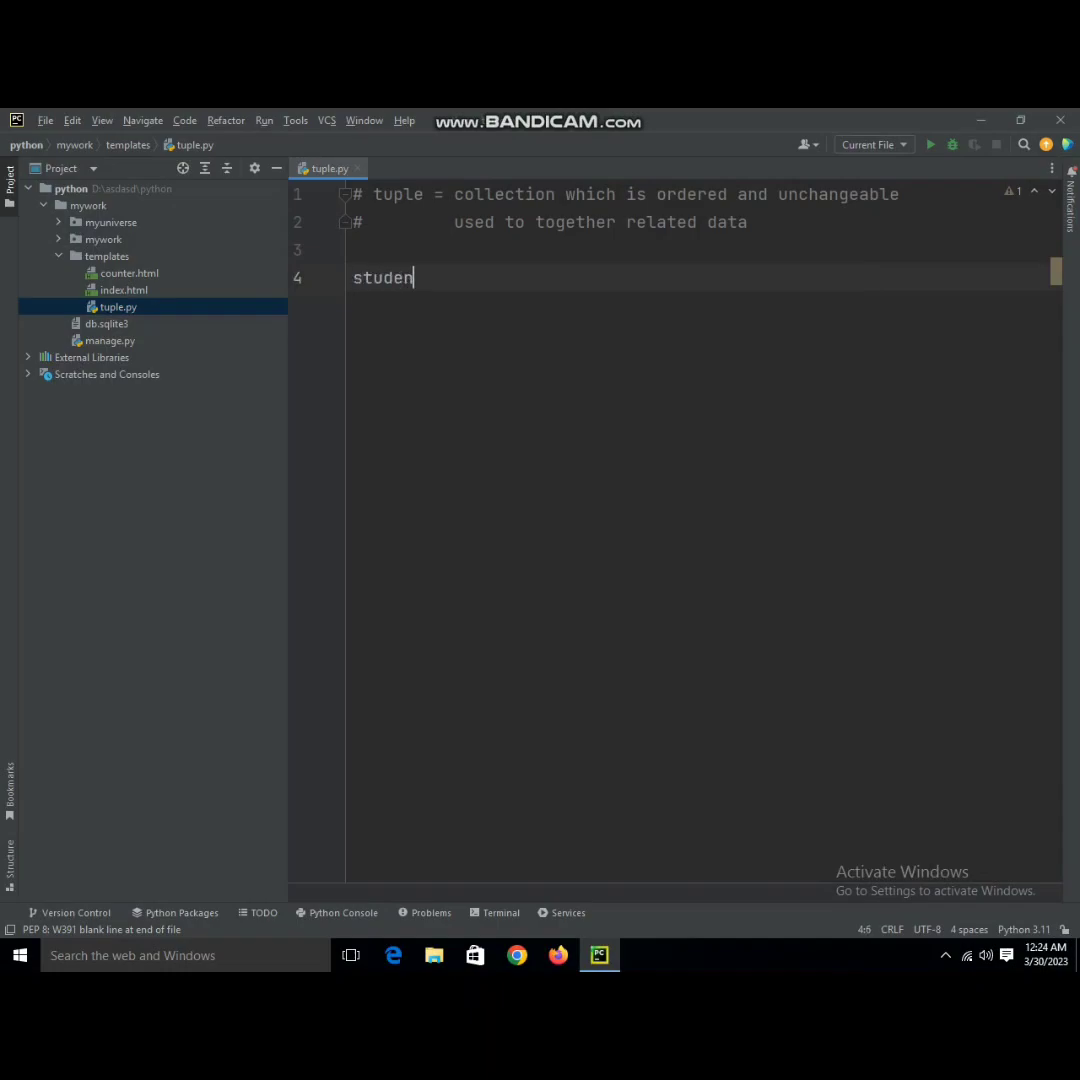
type("t = (")
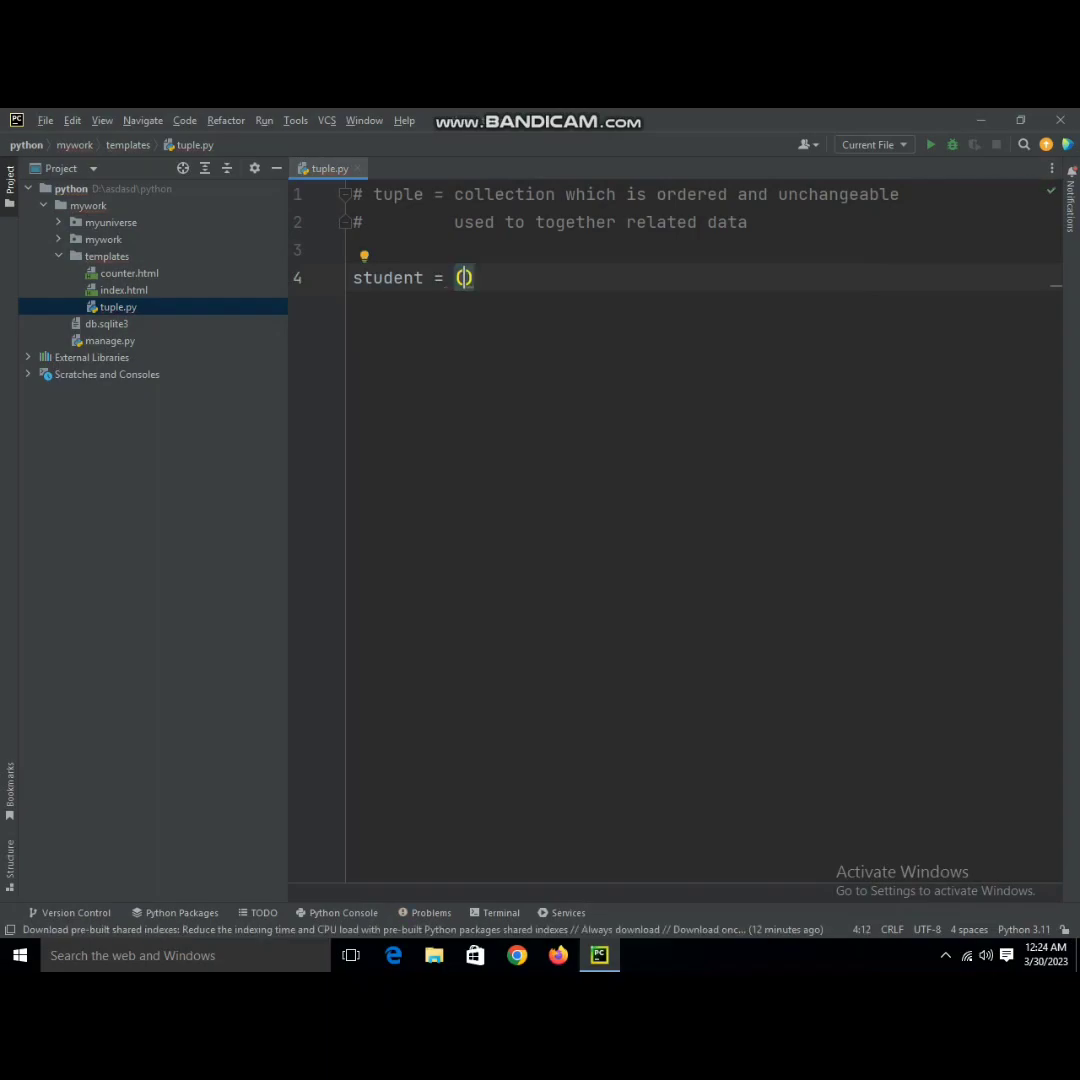
type("\"Br")
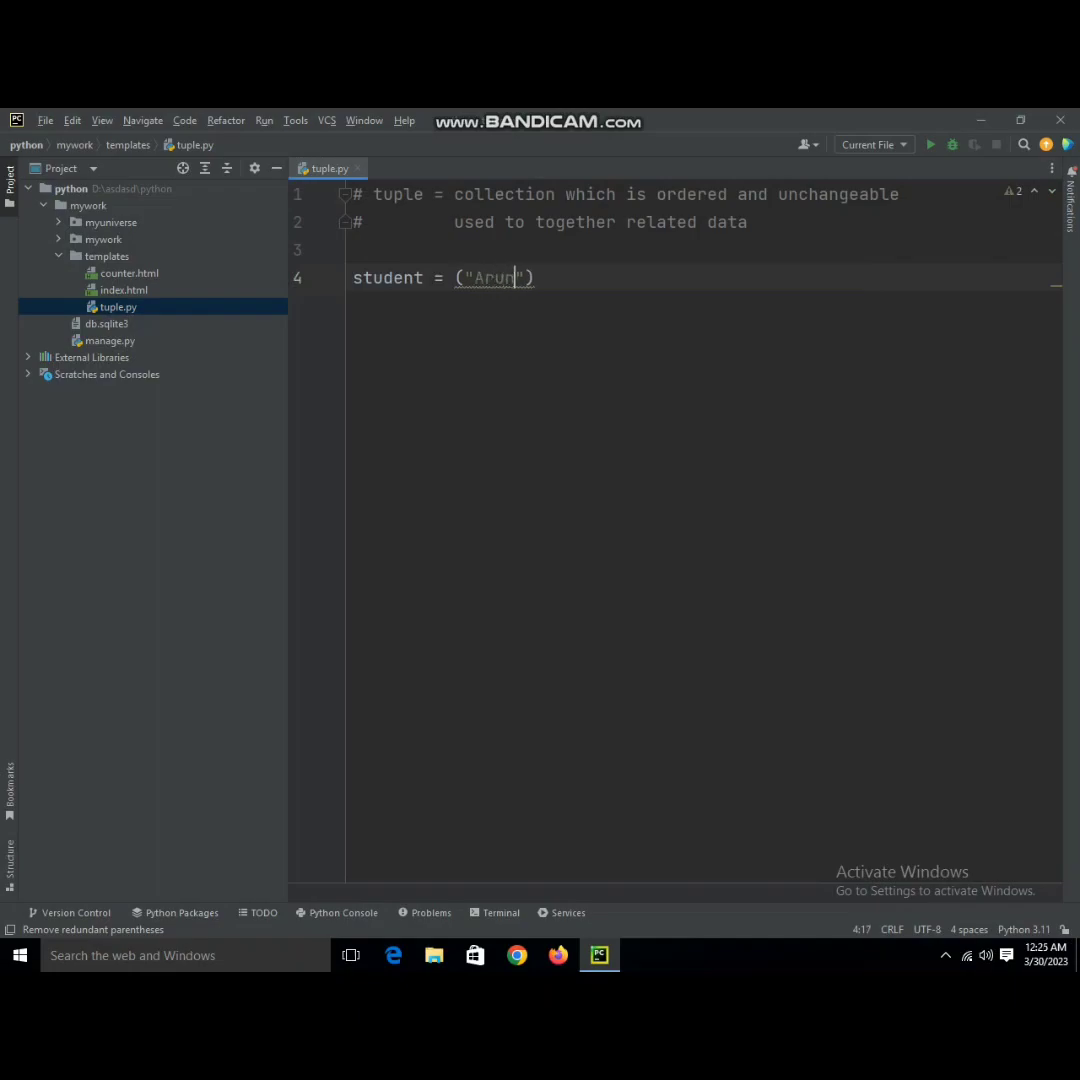
type(",")
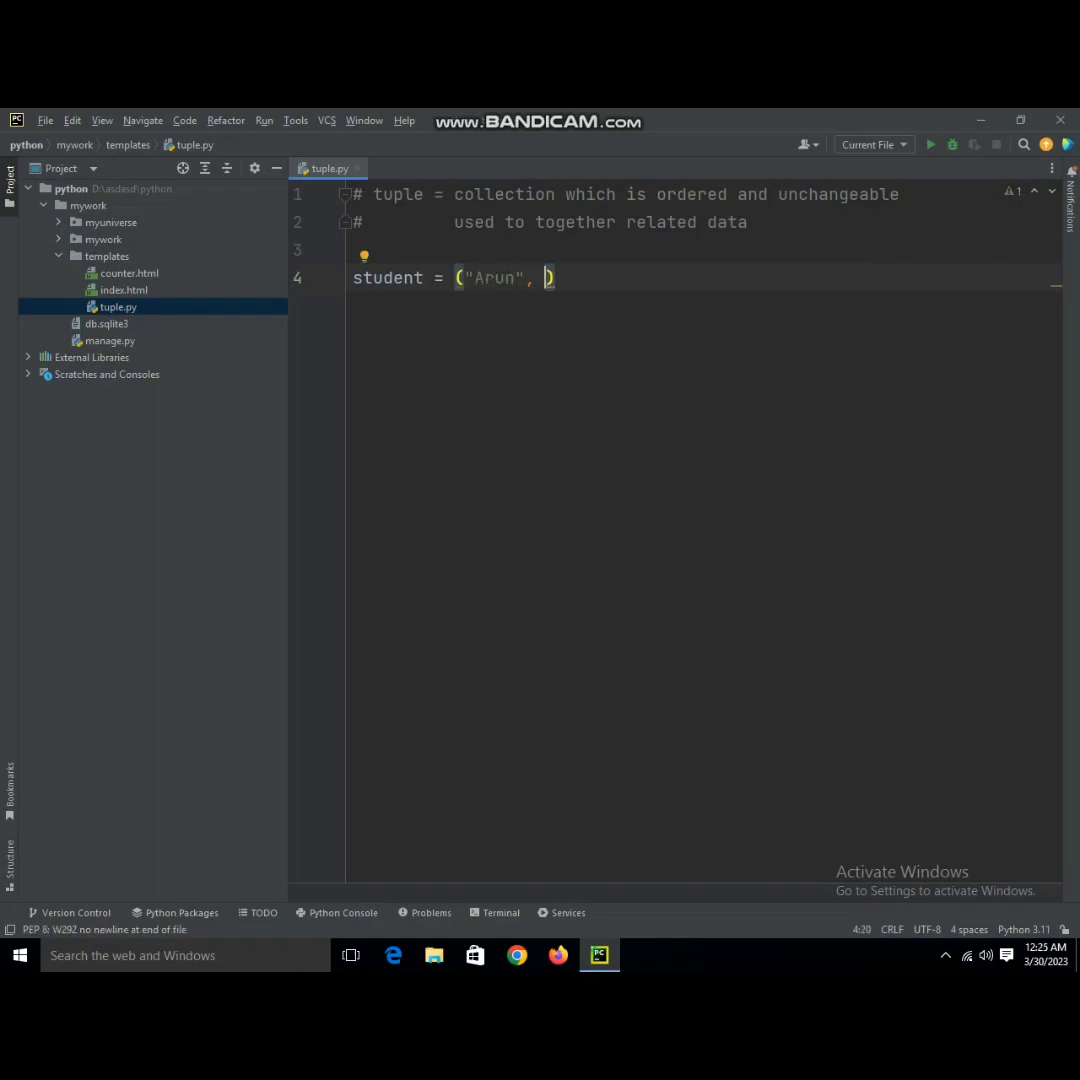
type("21")
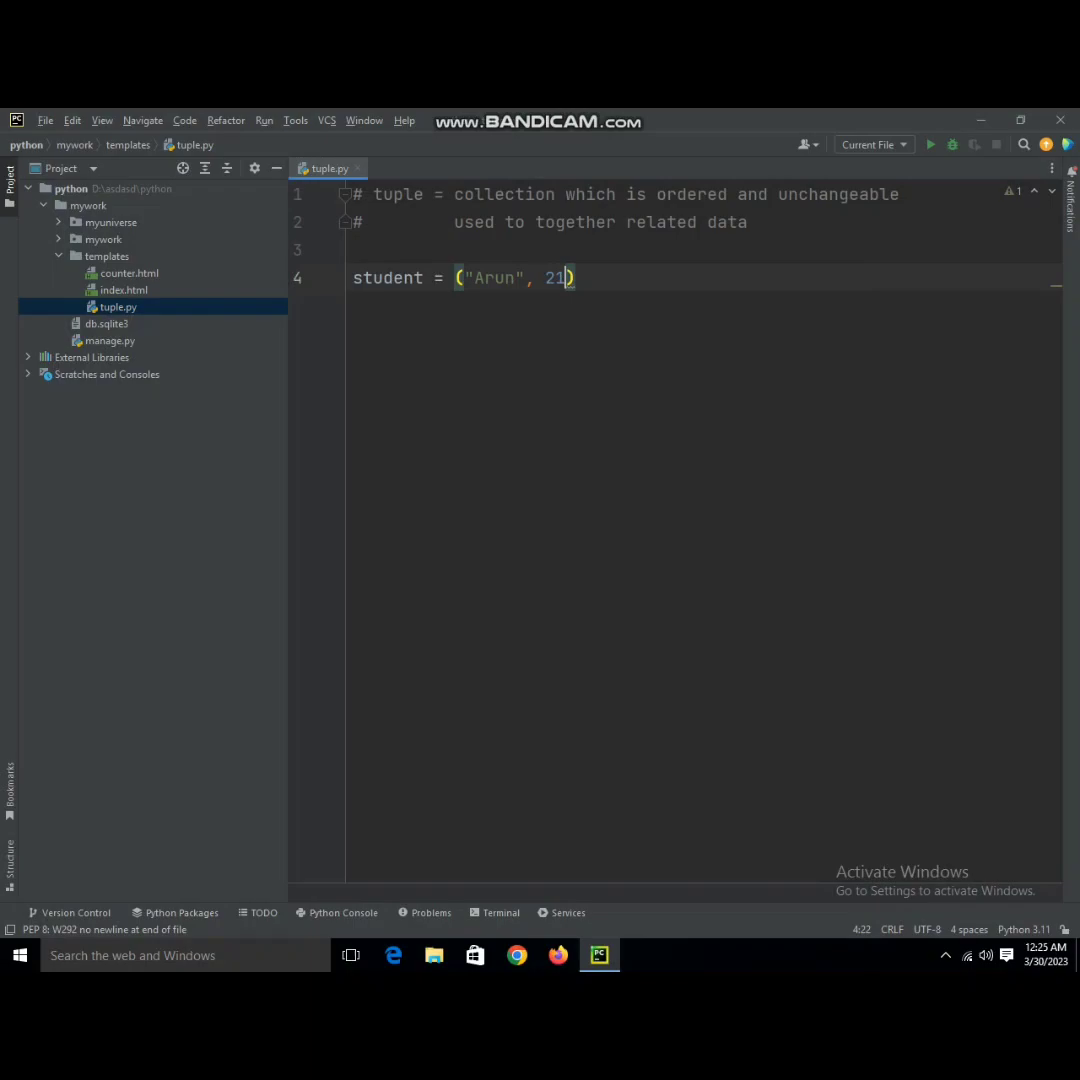
type("\", \"")
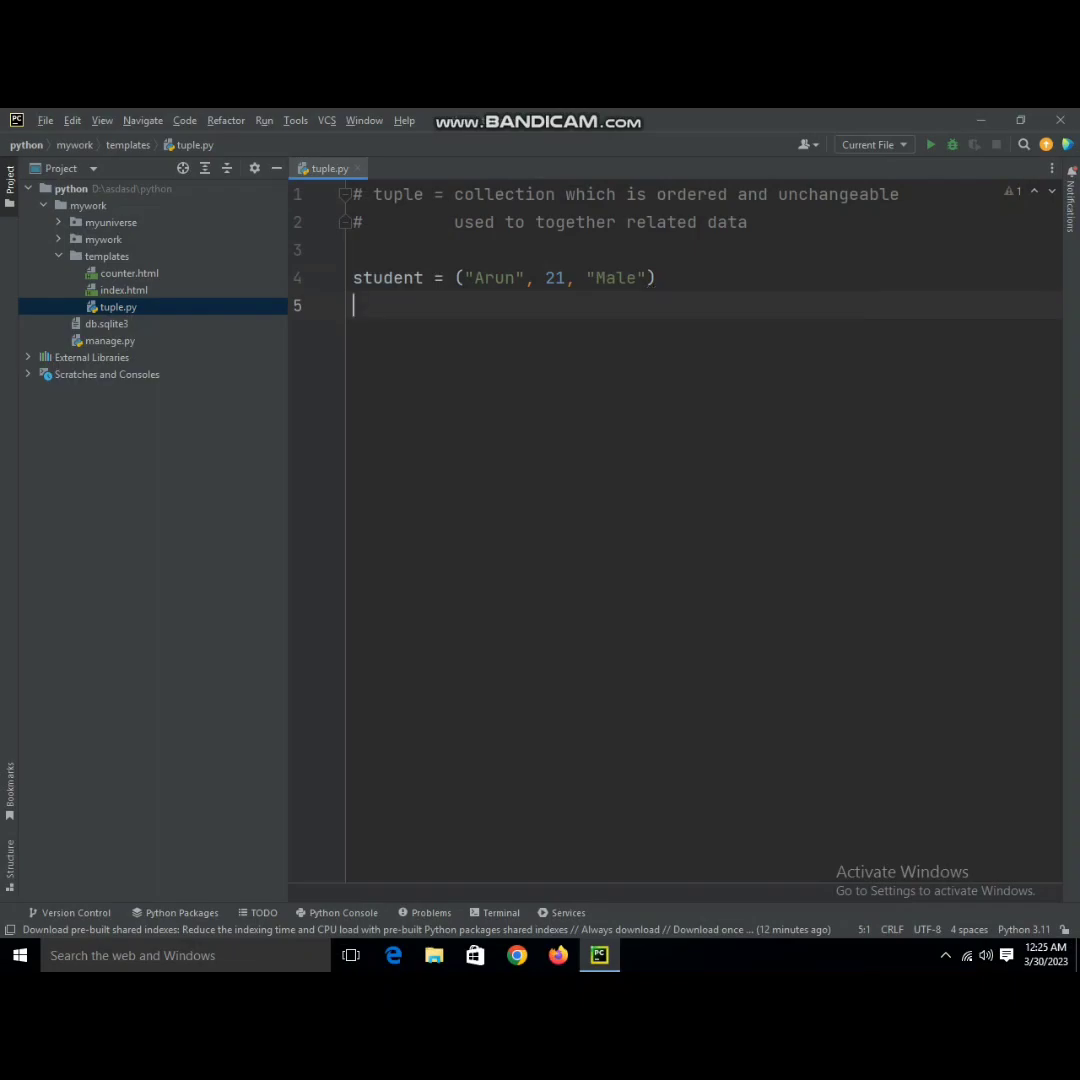
- Add print(student) and run the script to show the tuple
type("print")
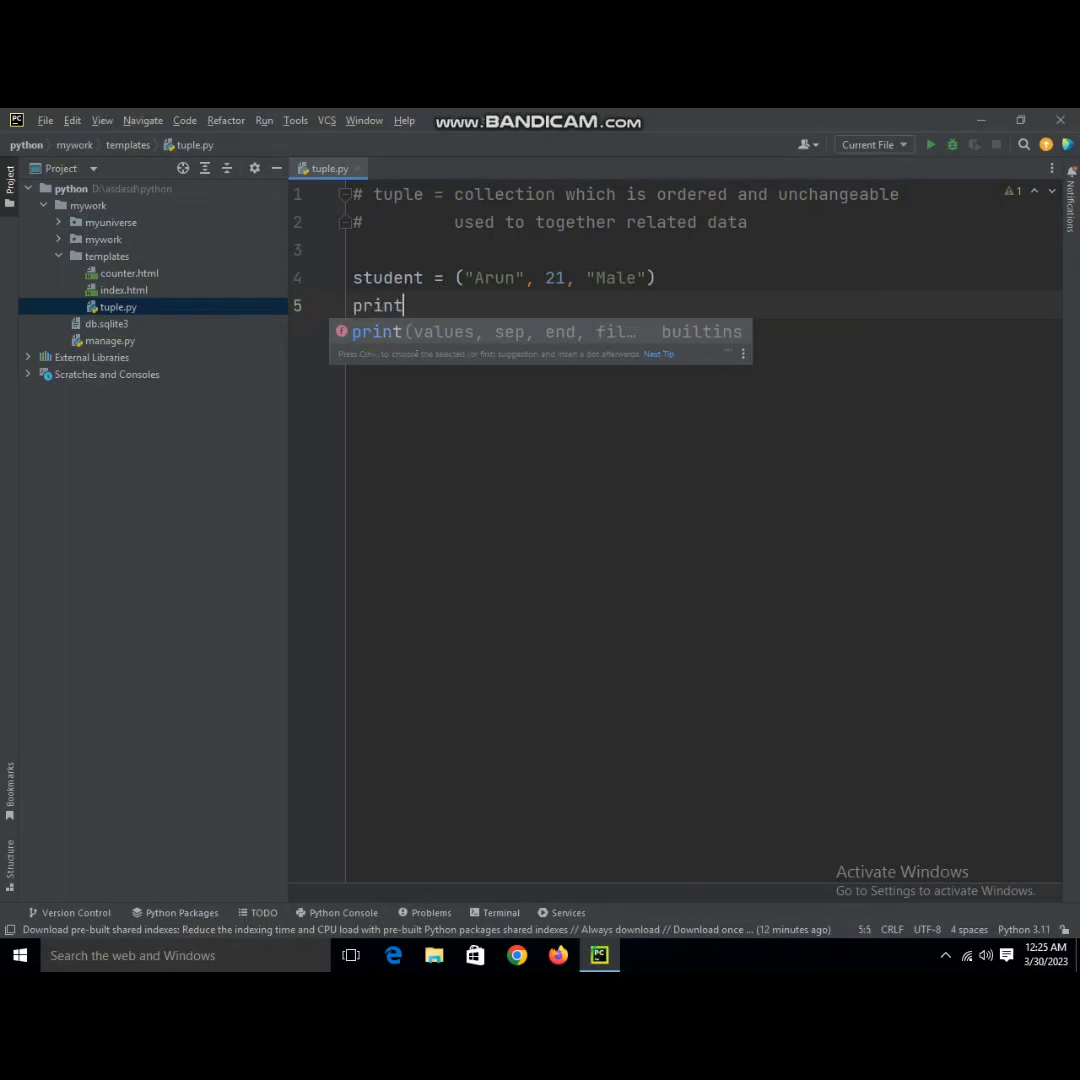
type("(student")
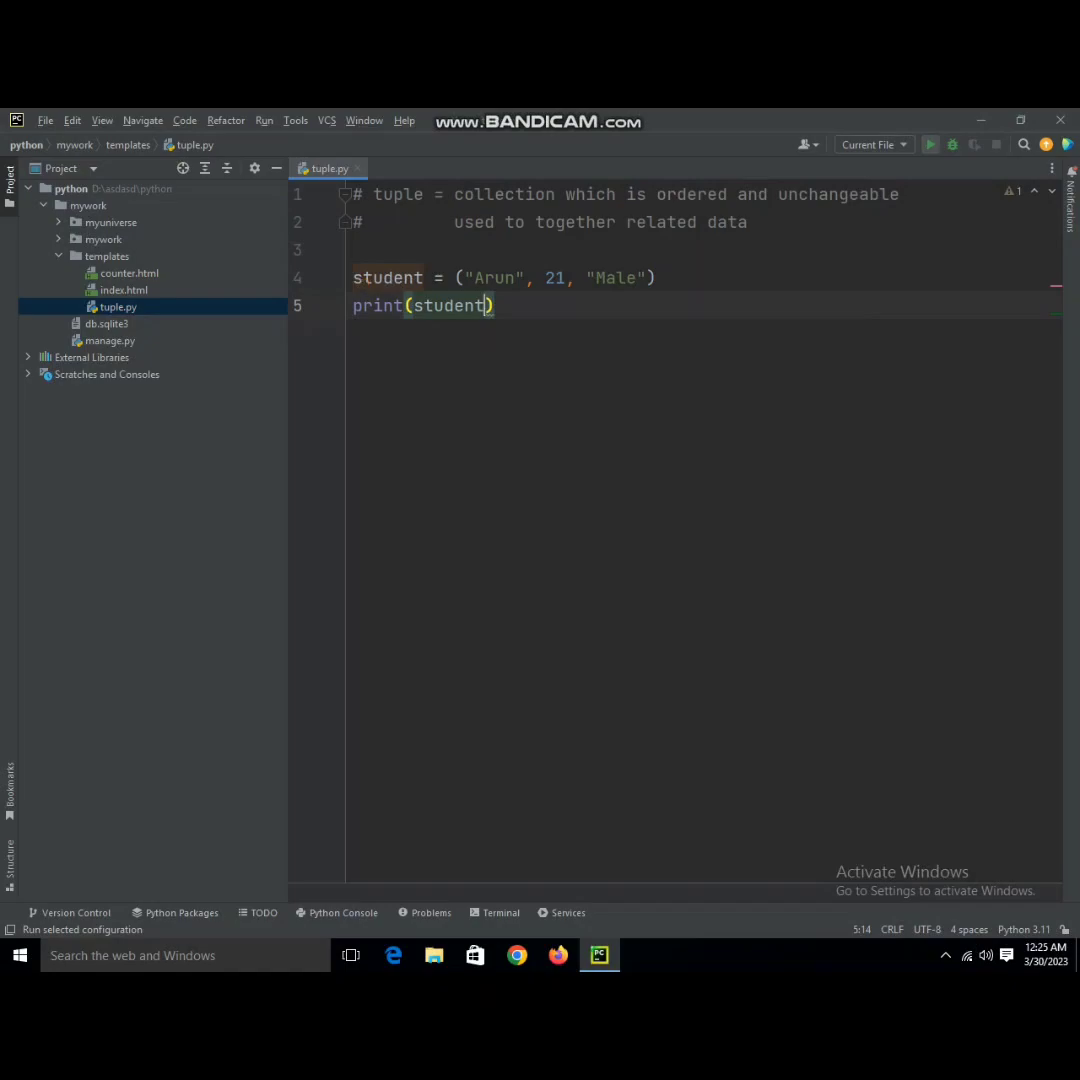
left_click(929, 144)
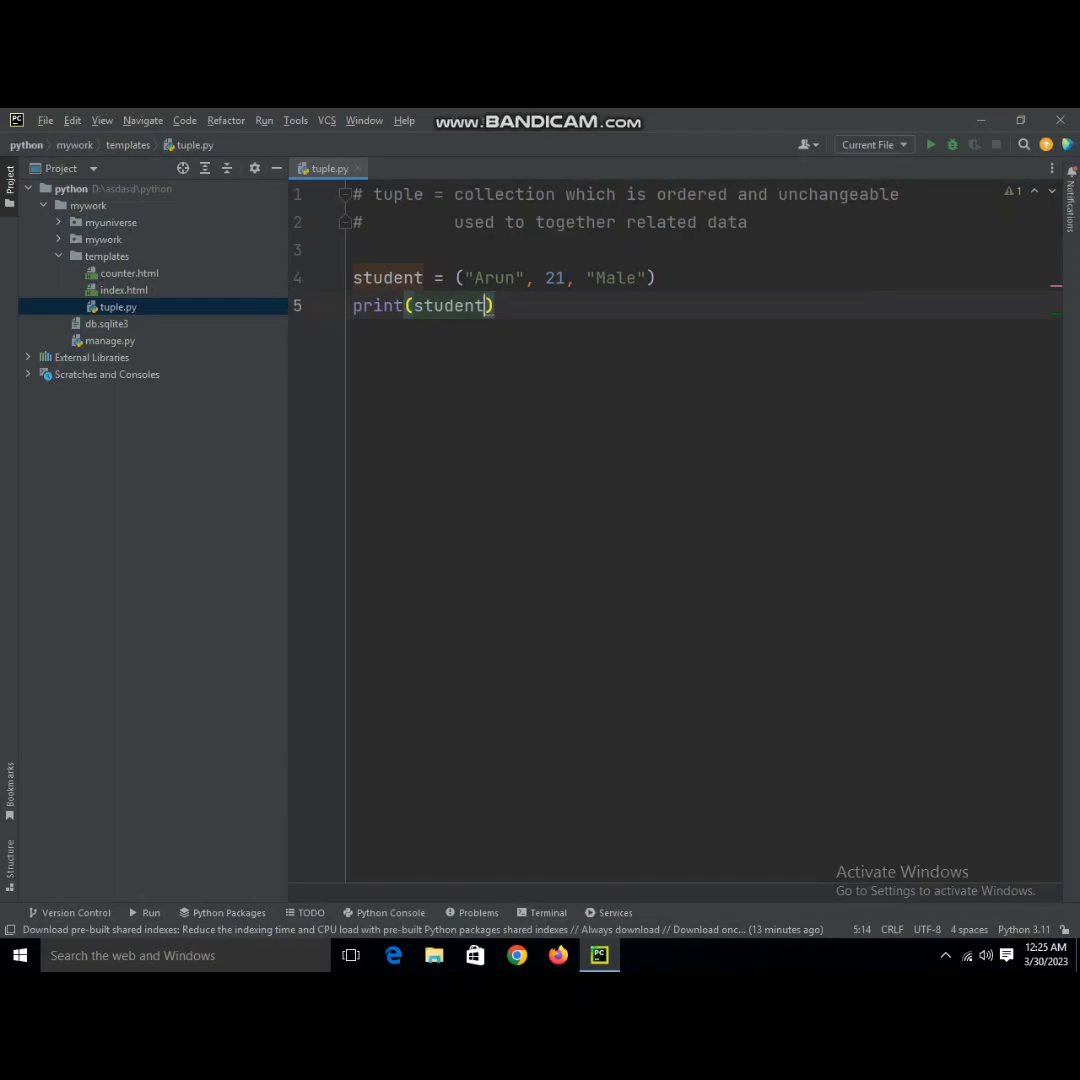
- Print student.count("Arun"), run it to get 1, and hide the Run panel
type(".count()")
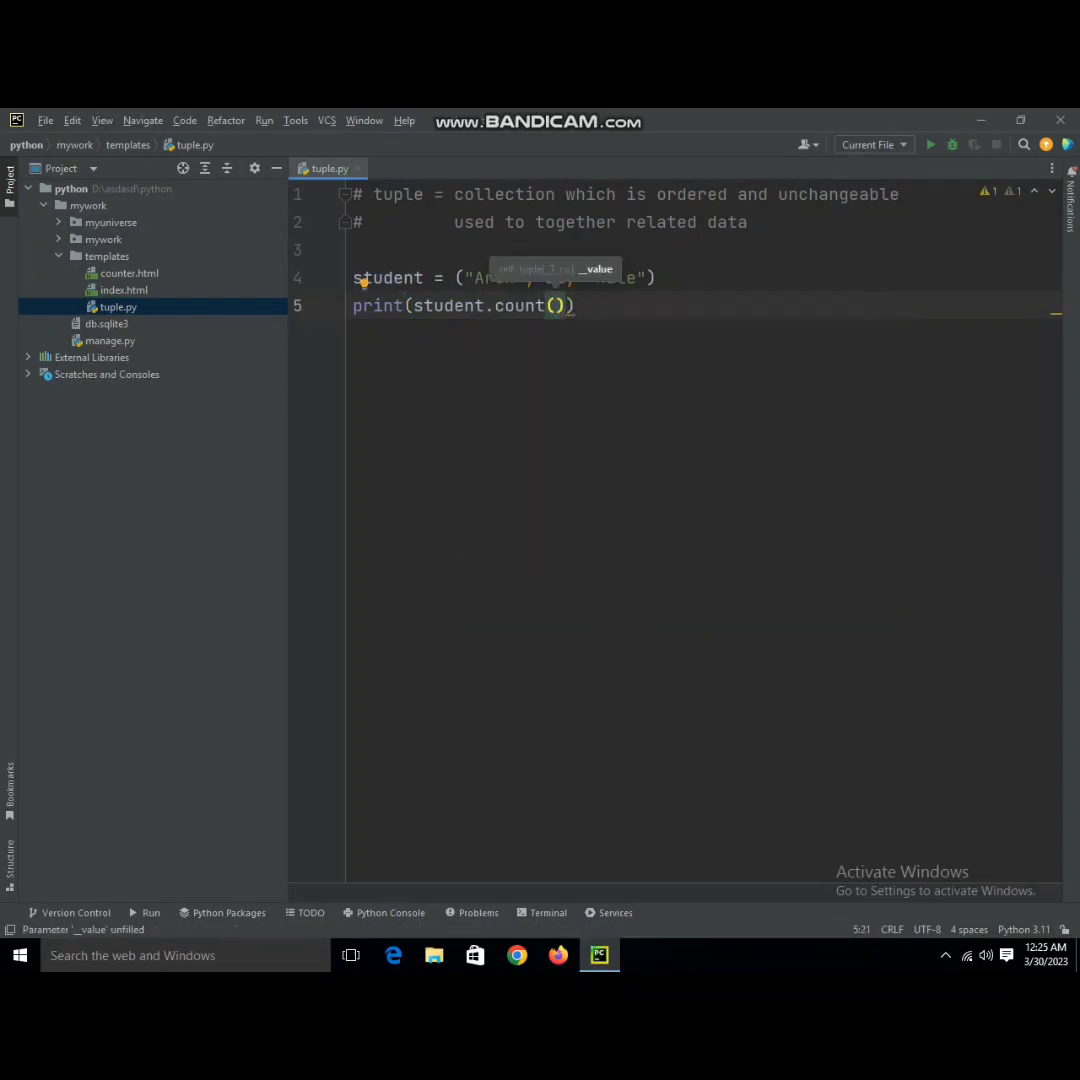
type("\"Arun\"")
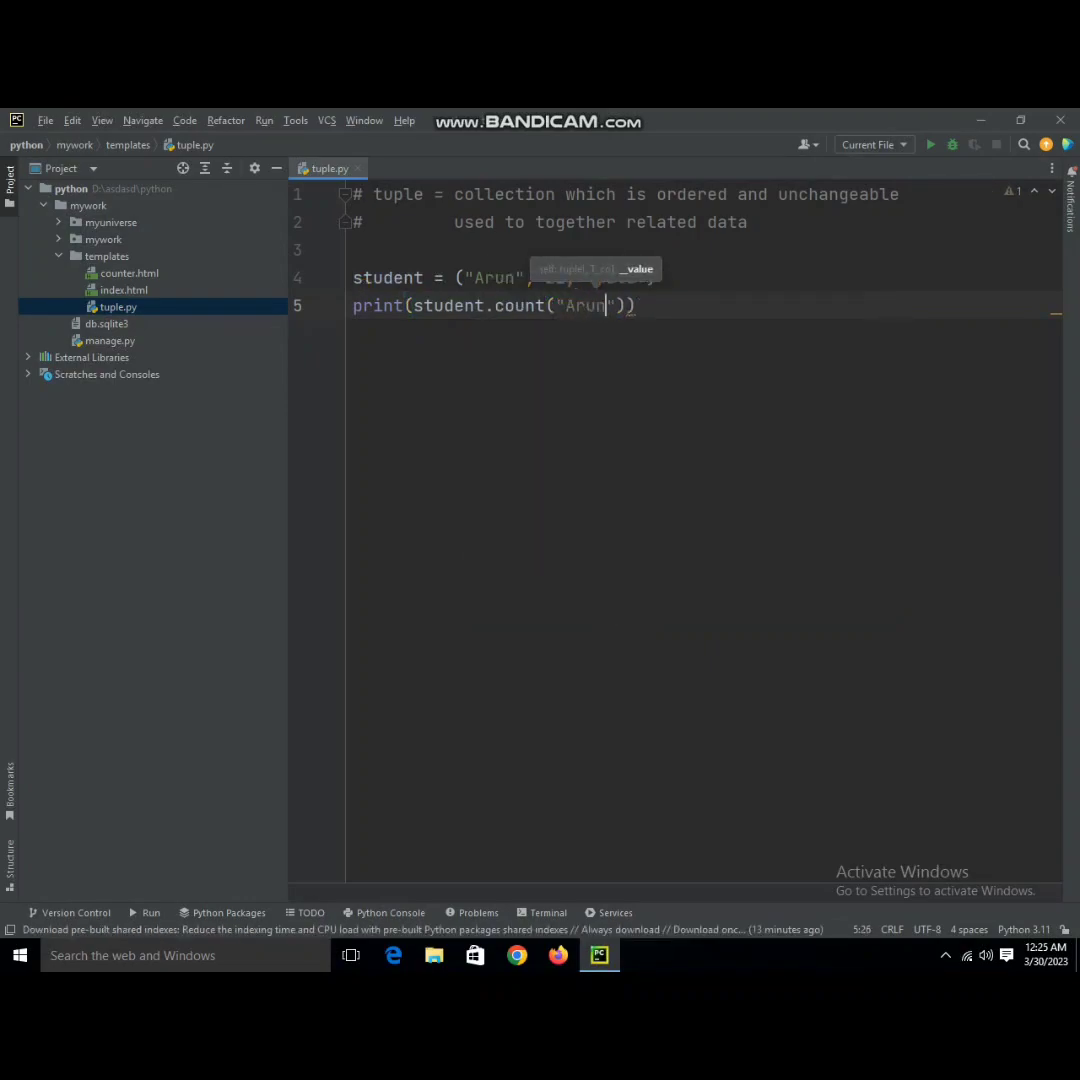
left_click(930, 144)
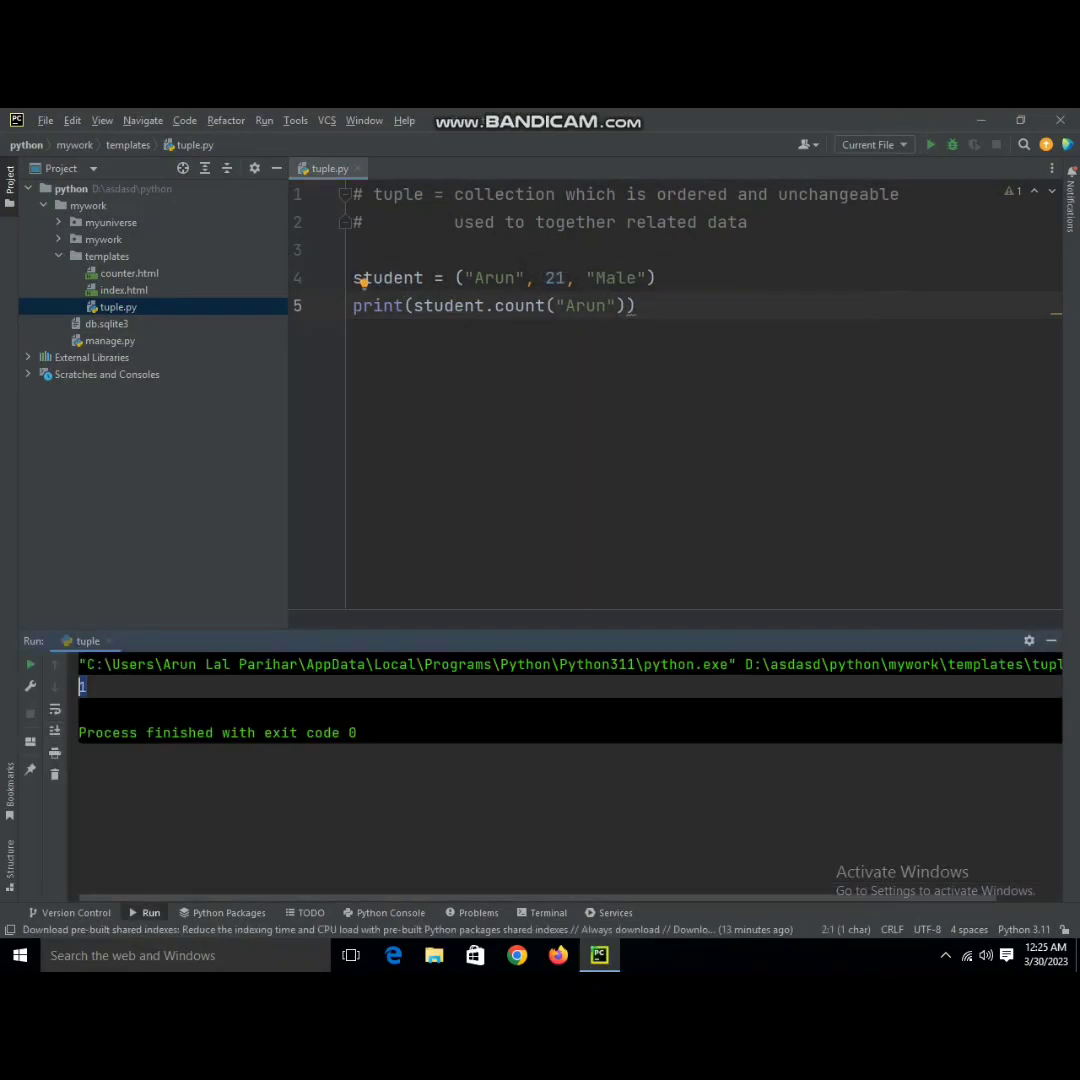
double_click(495, 277)
type("#")
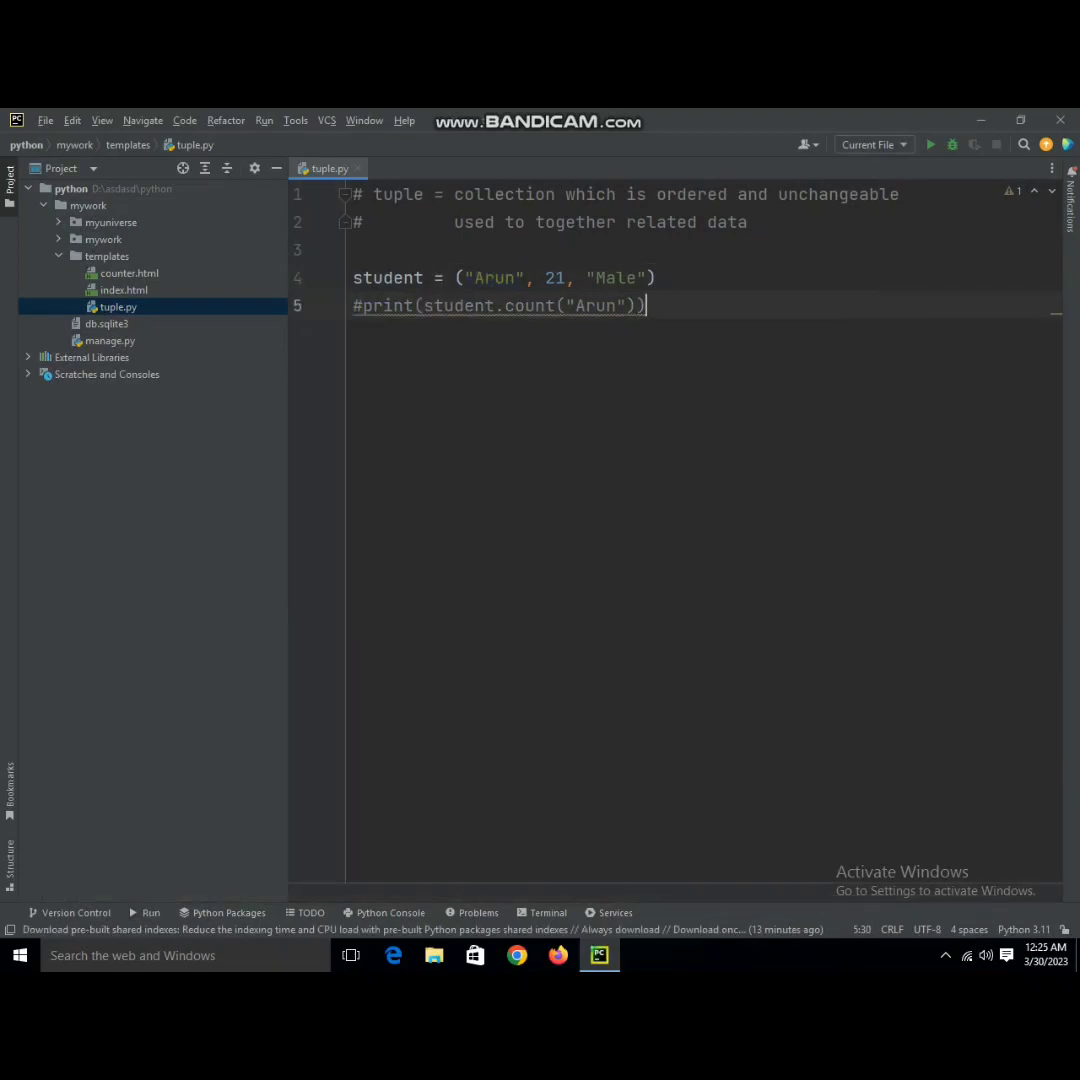
- Add print(student.index("Male")) on a new line and run the script
key("enter")
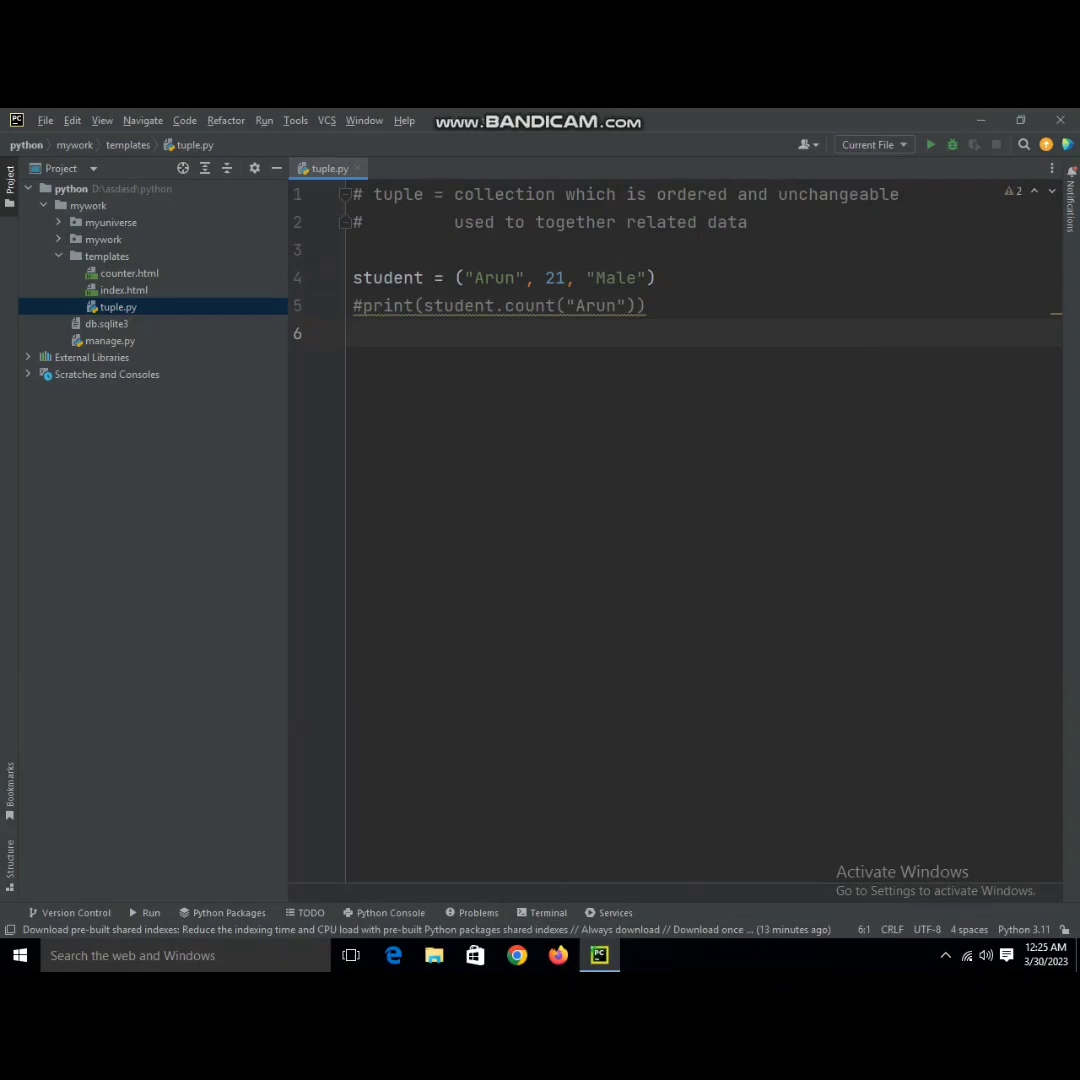
type("print")
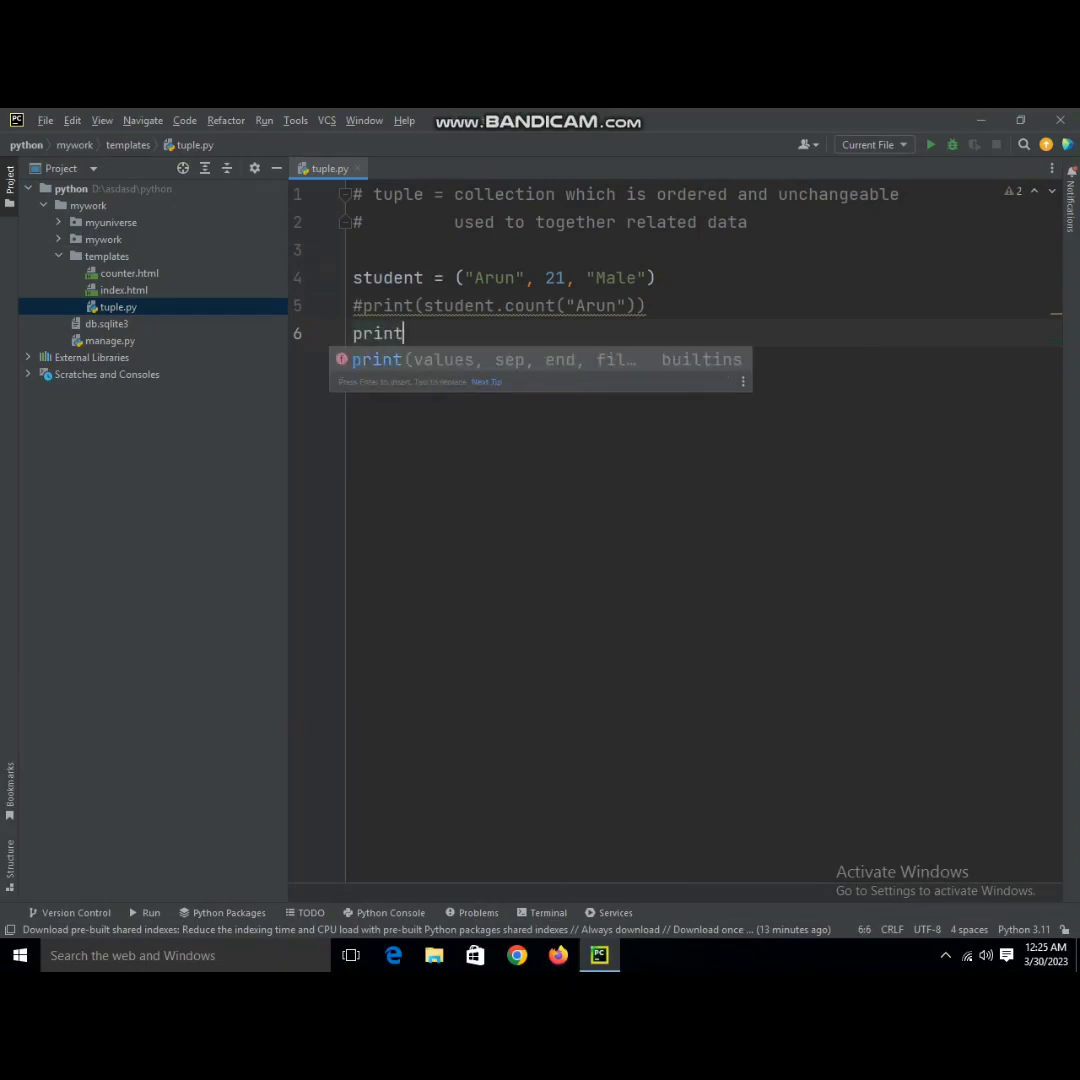
type("(st")
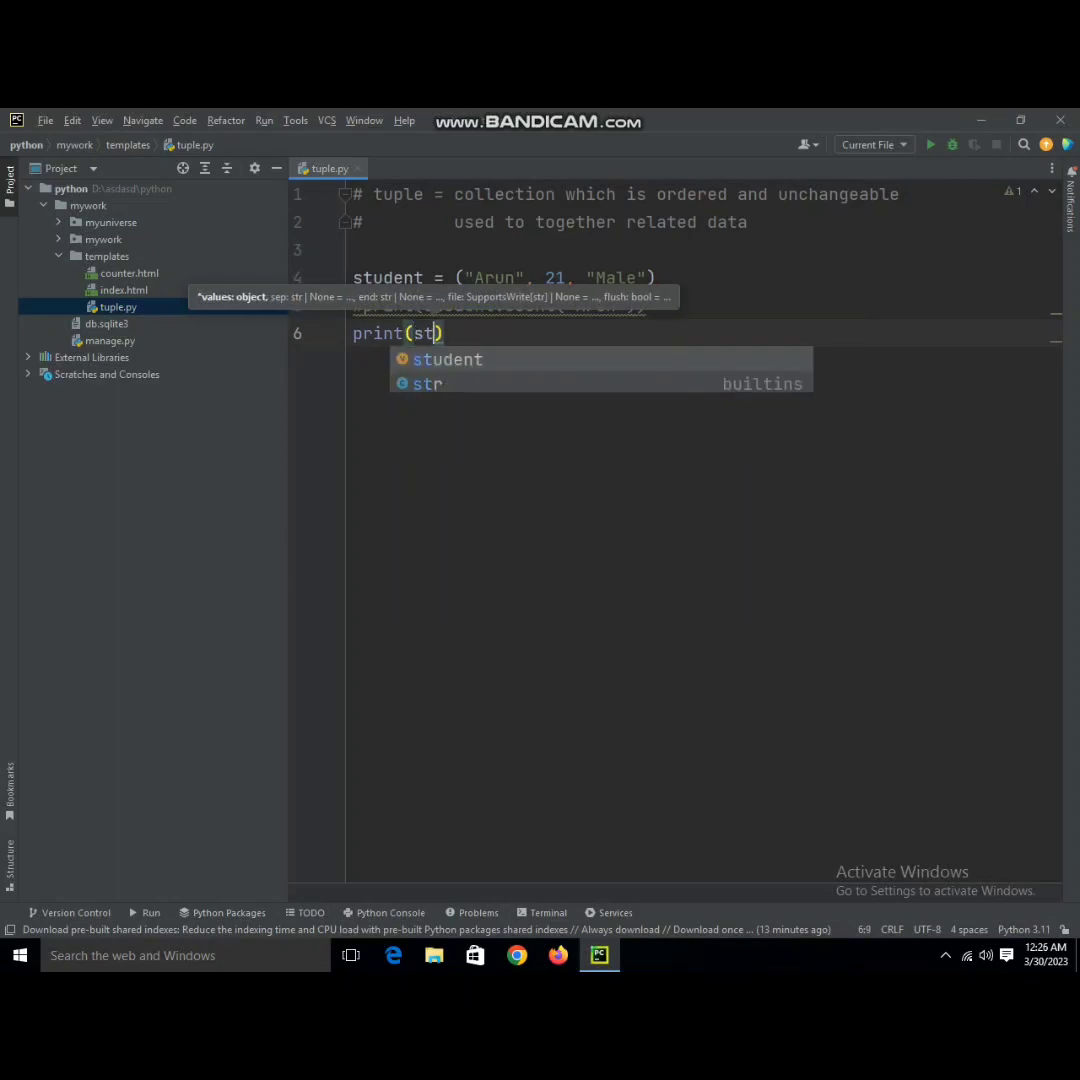
type("udent.index(")
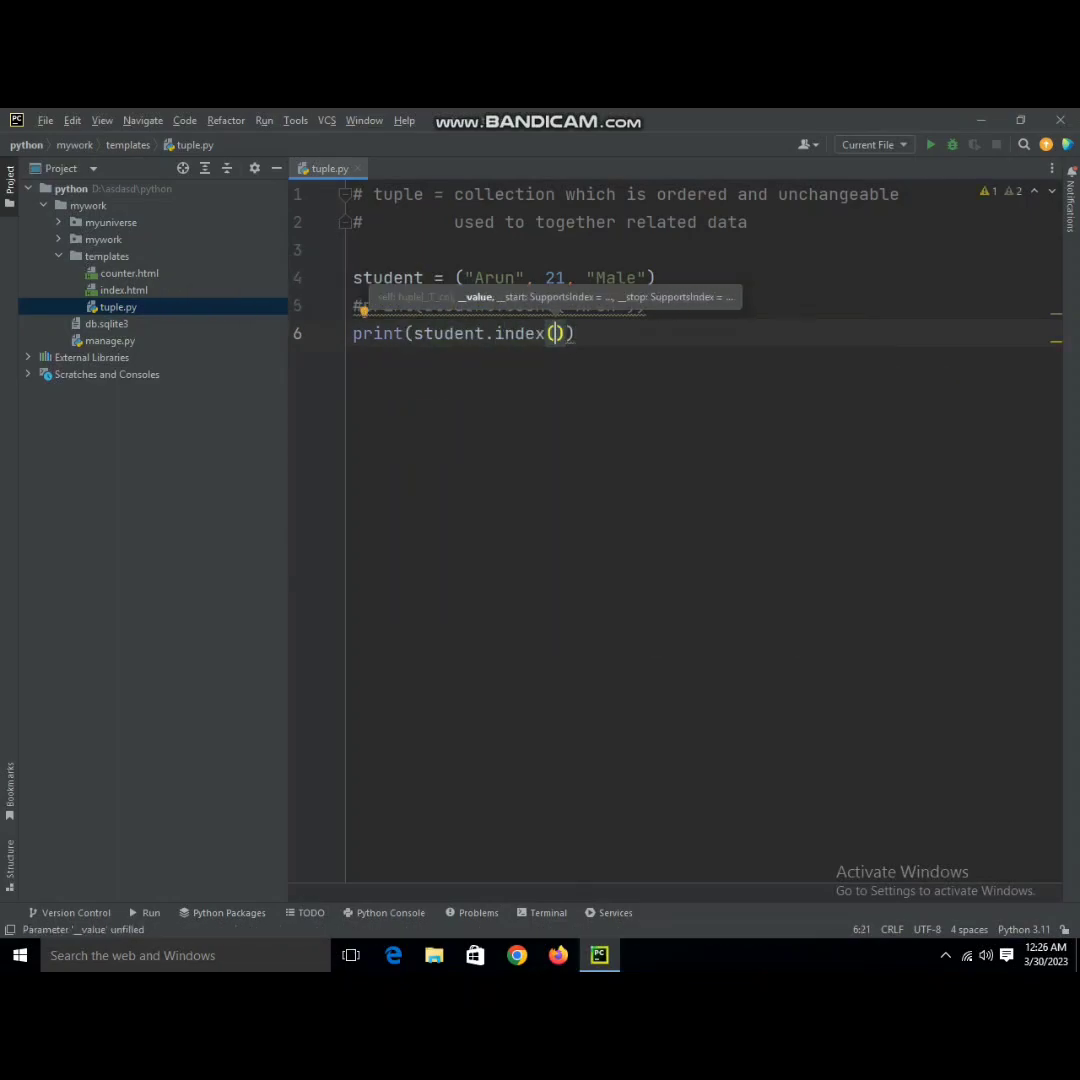
type("\"")
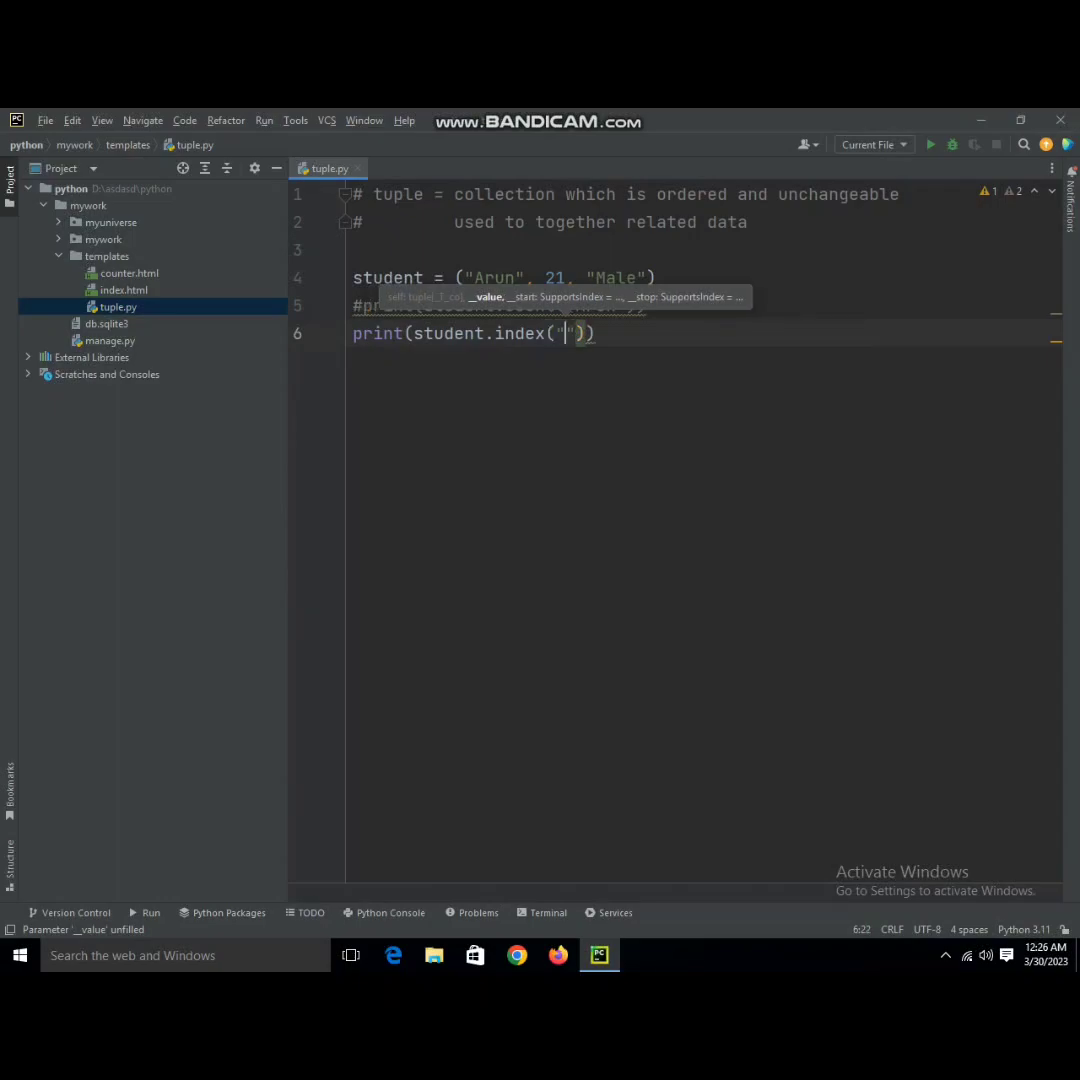
type("Ma")
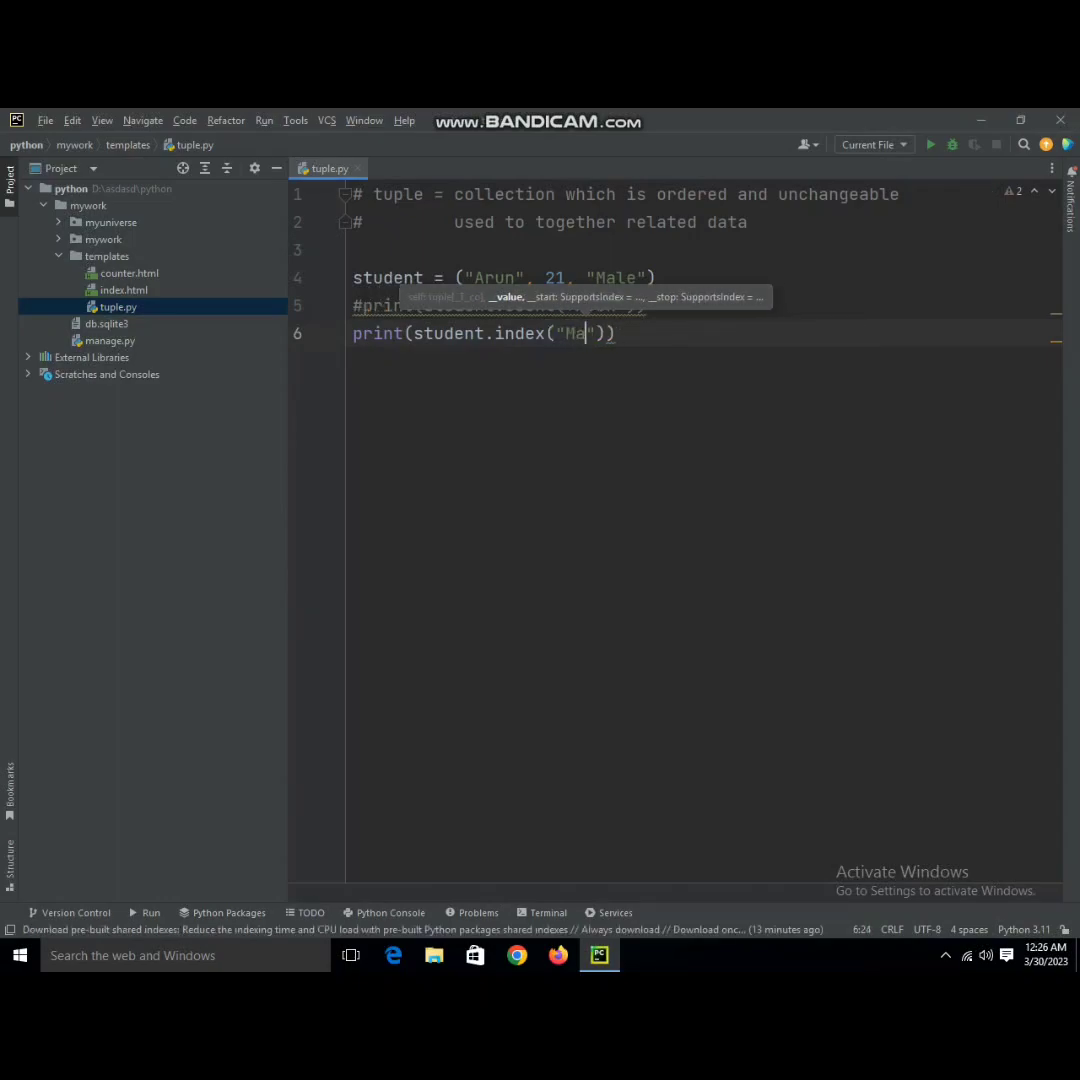
type("le")
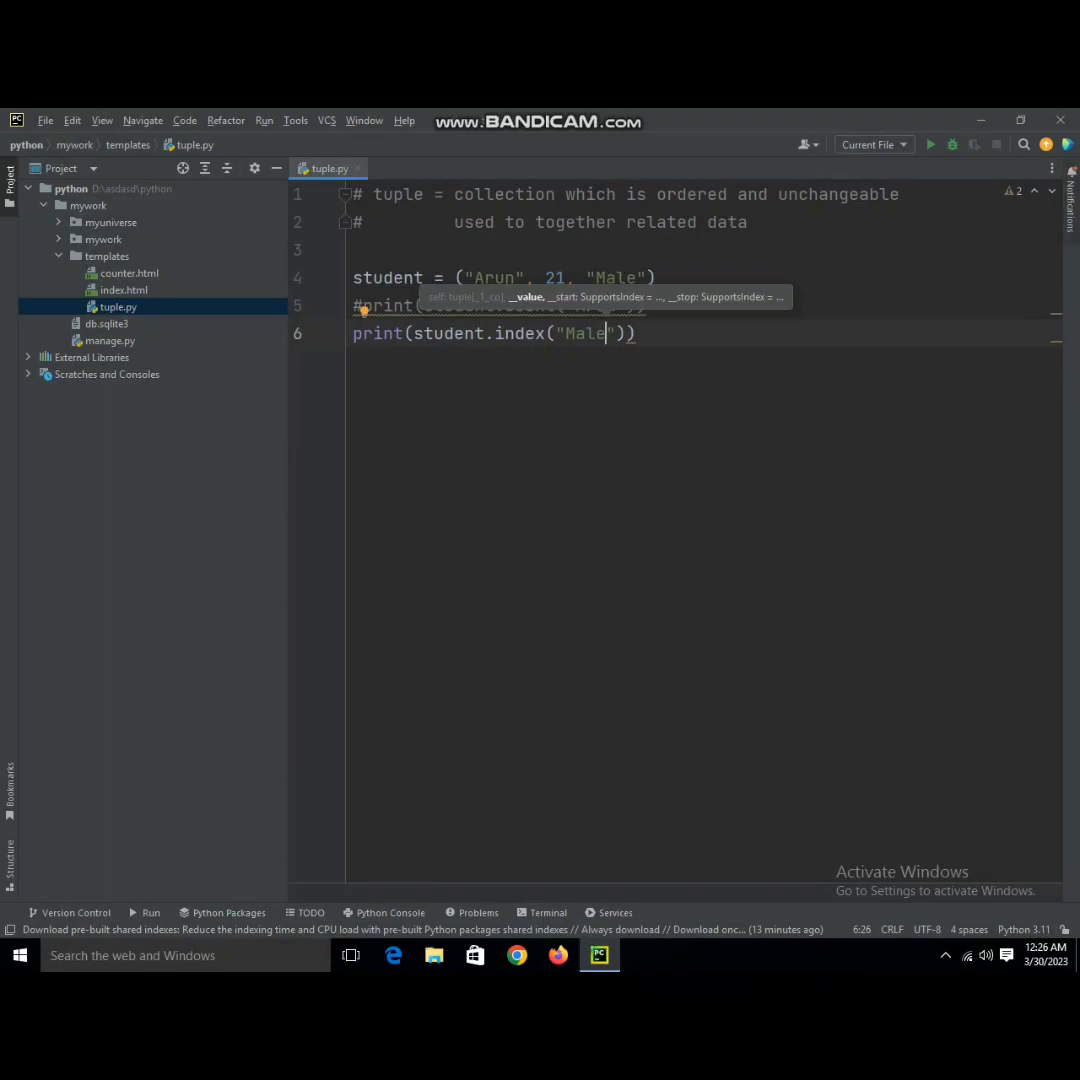
left_click(930, 144)
type("#")
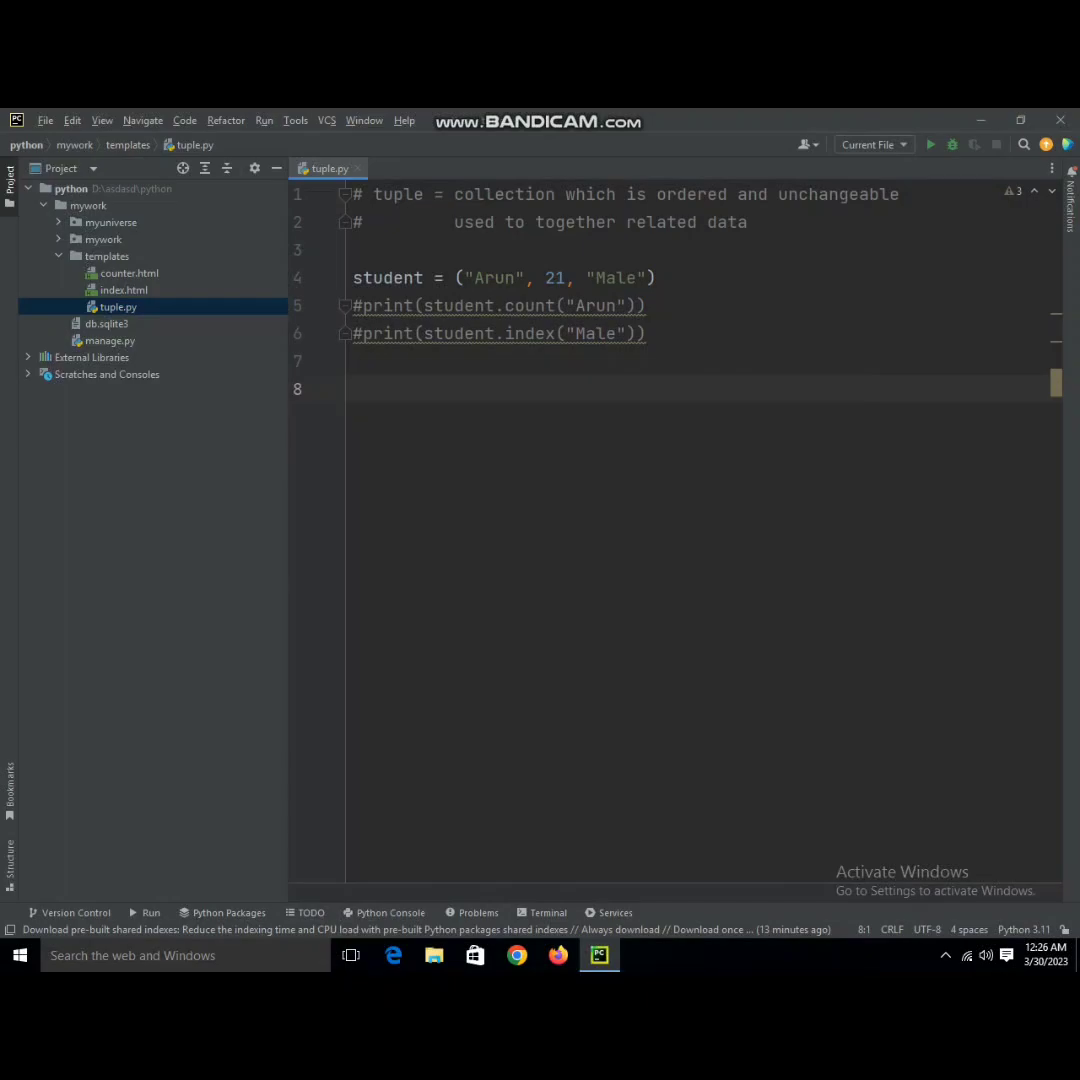
- Write 'for x in student:' with print(x) as the indented loop body
type("for x in")
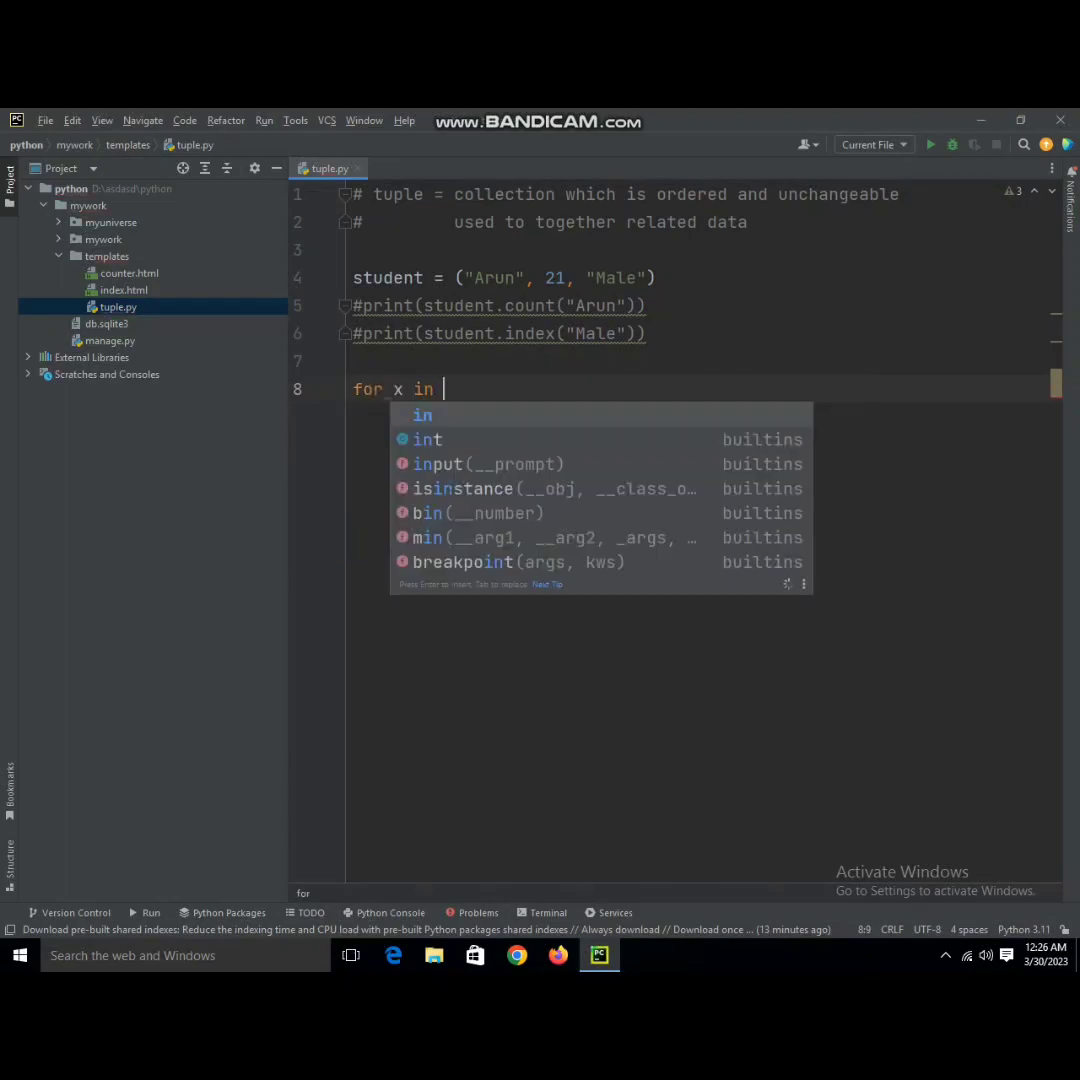
type("student:")
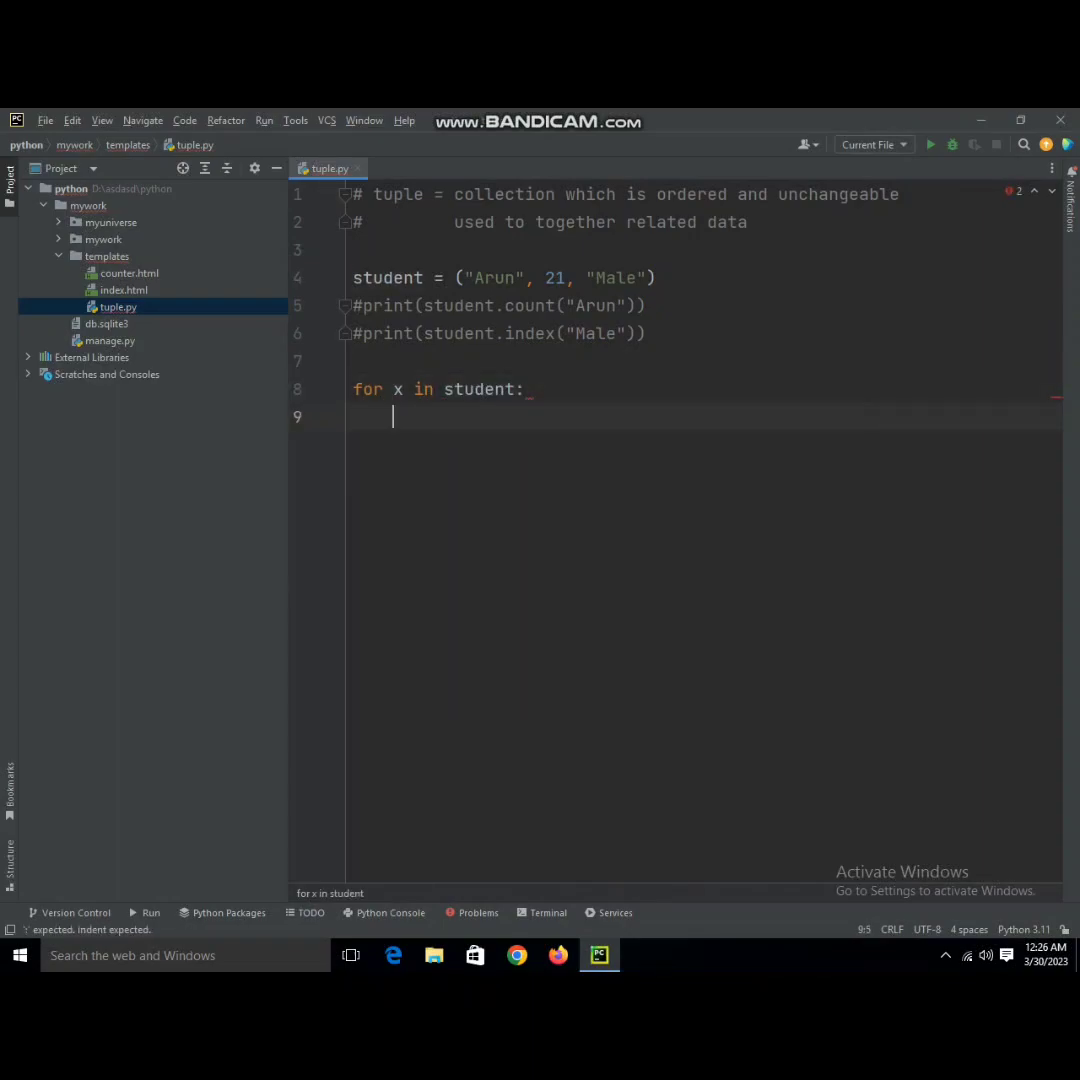
type("print(x")
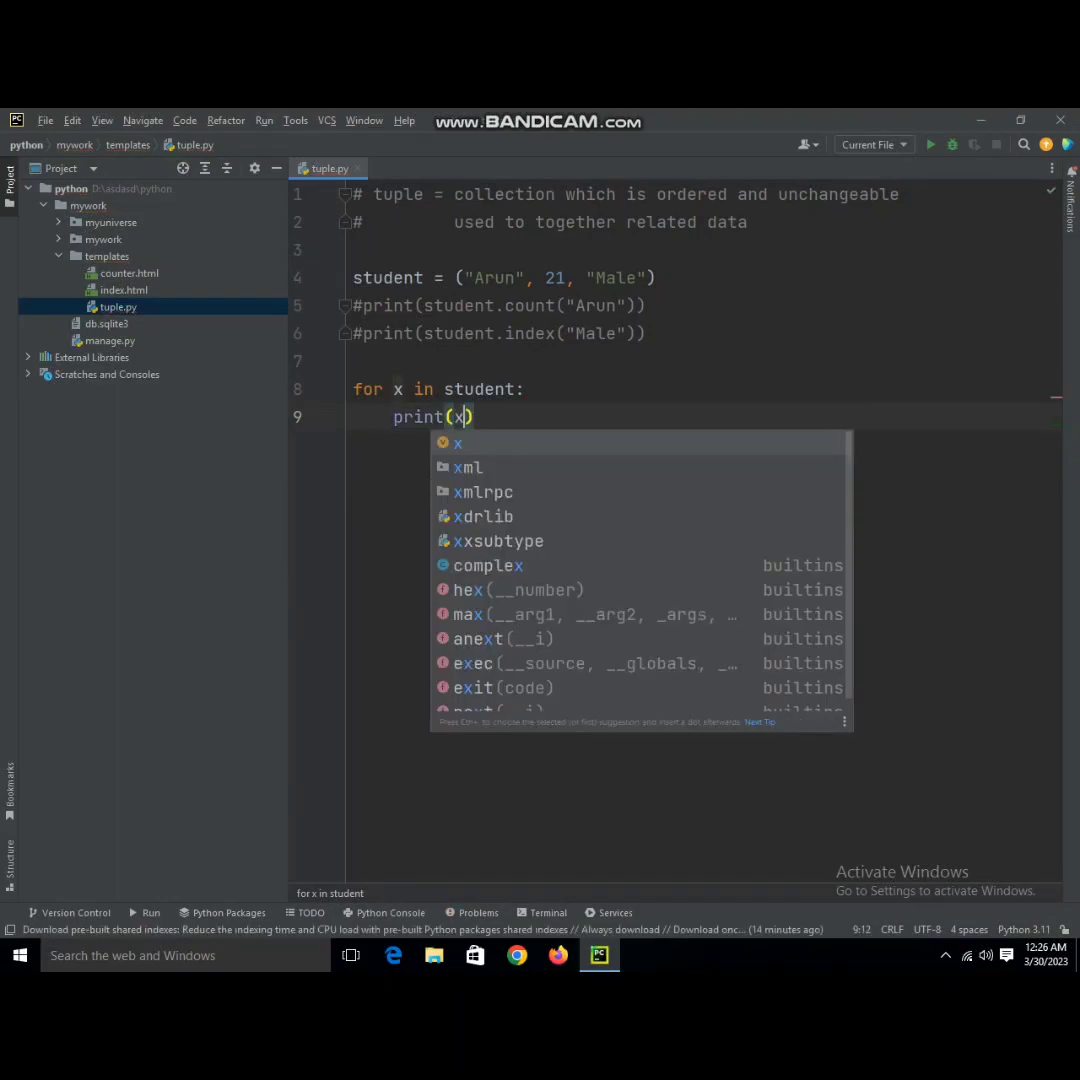
left_click(929, 144)
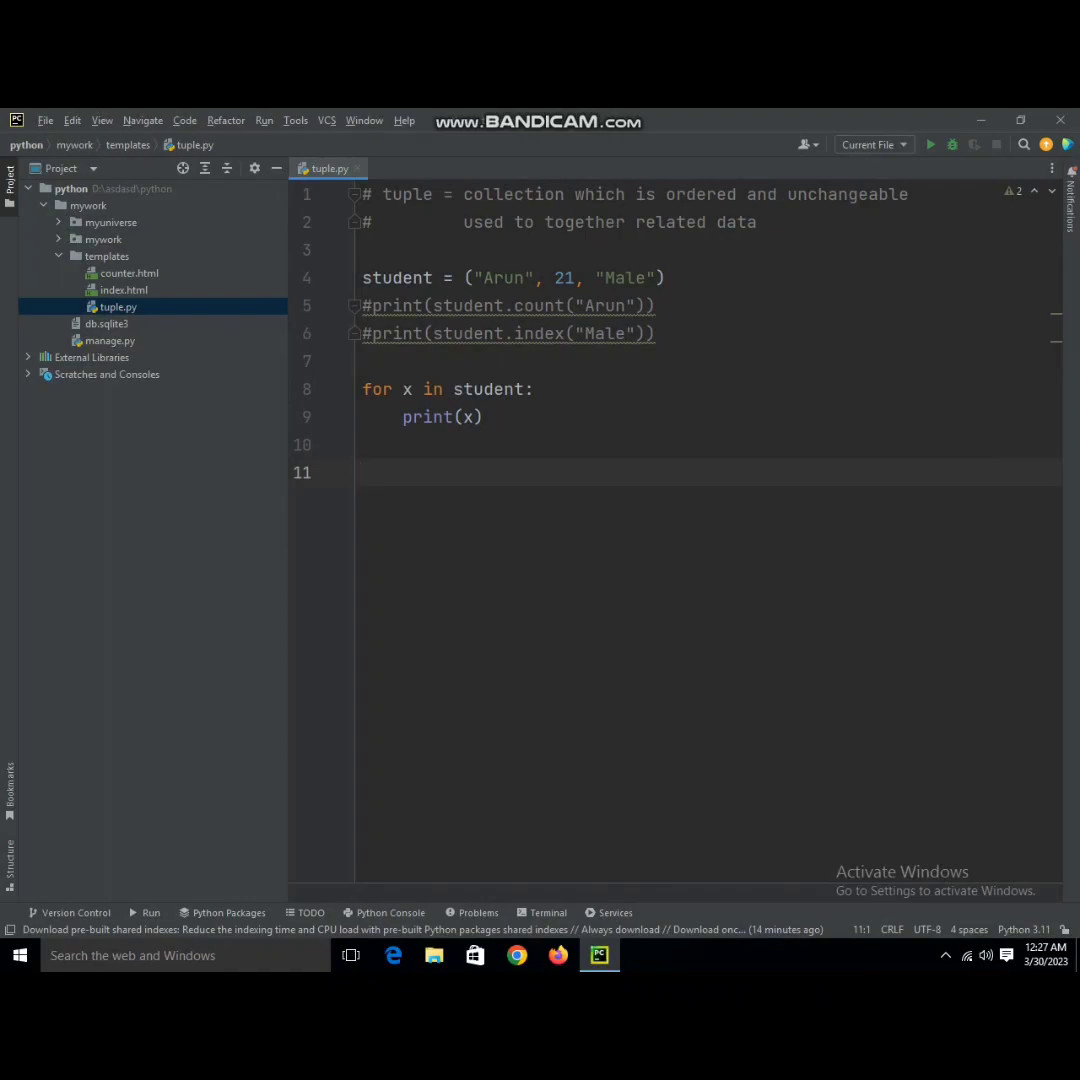
- Add the condition if "Arun" in student:
type("i f")
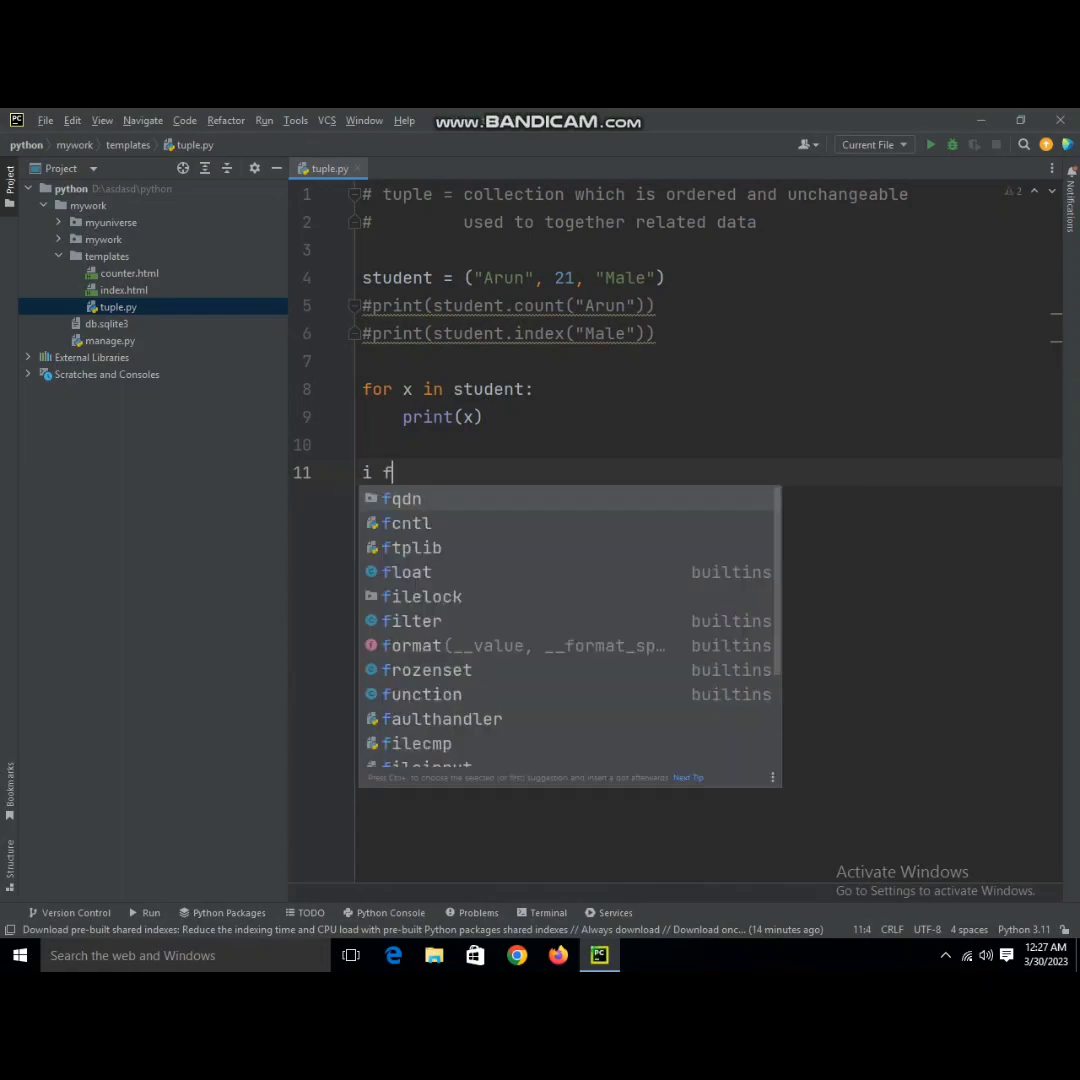
type("\"Arun\"")
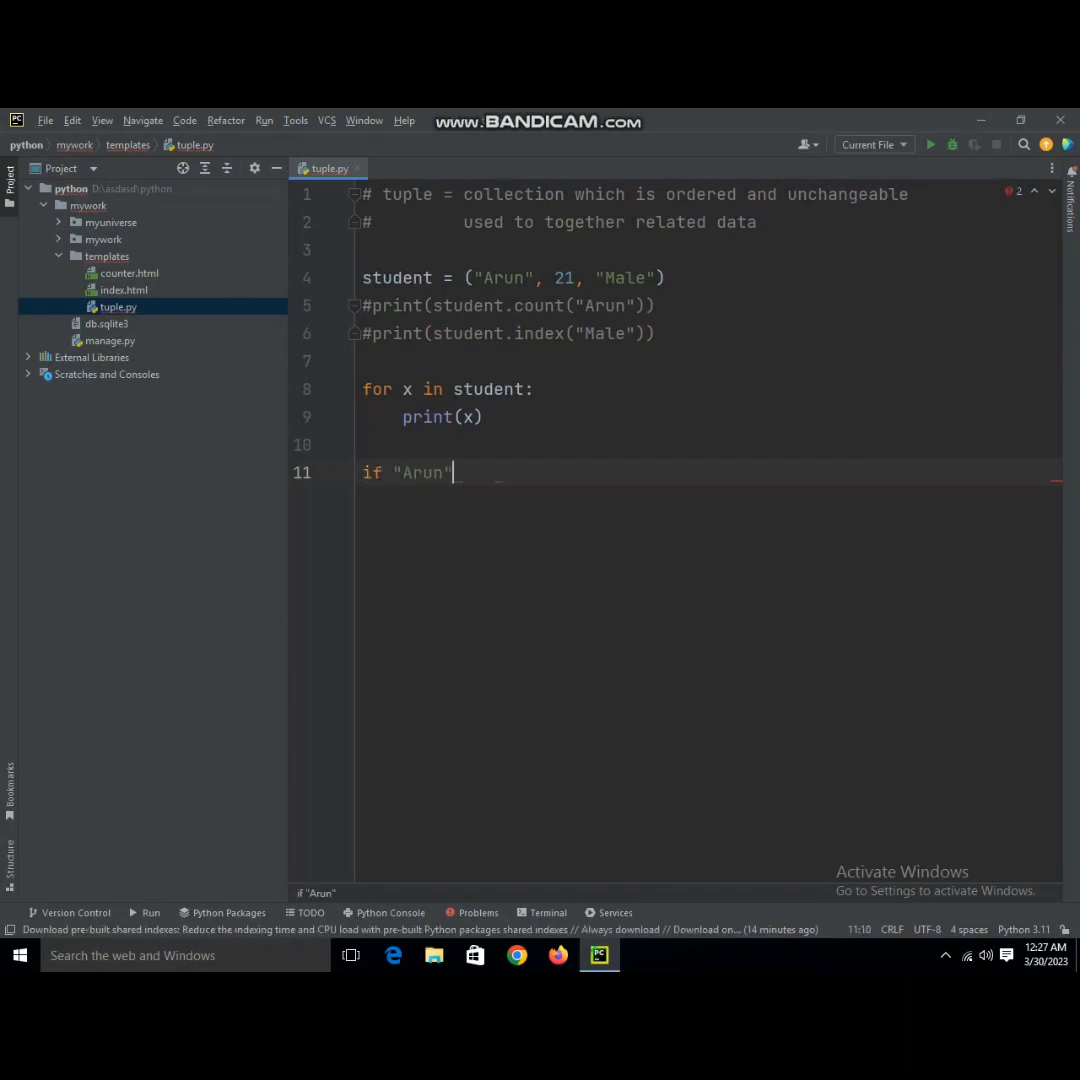
type("in")
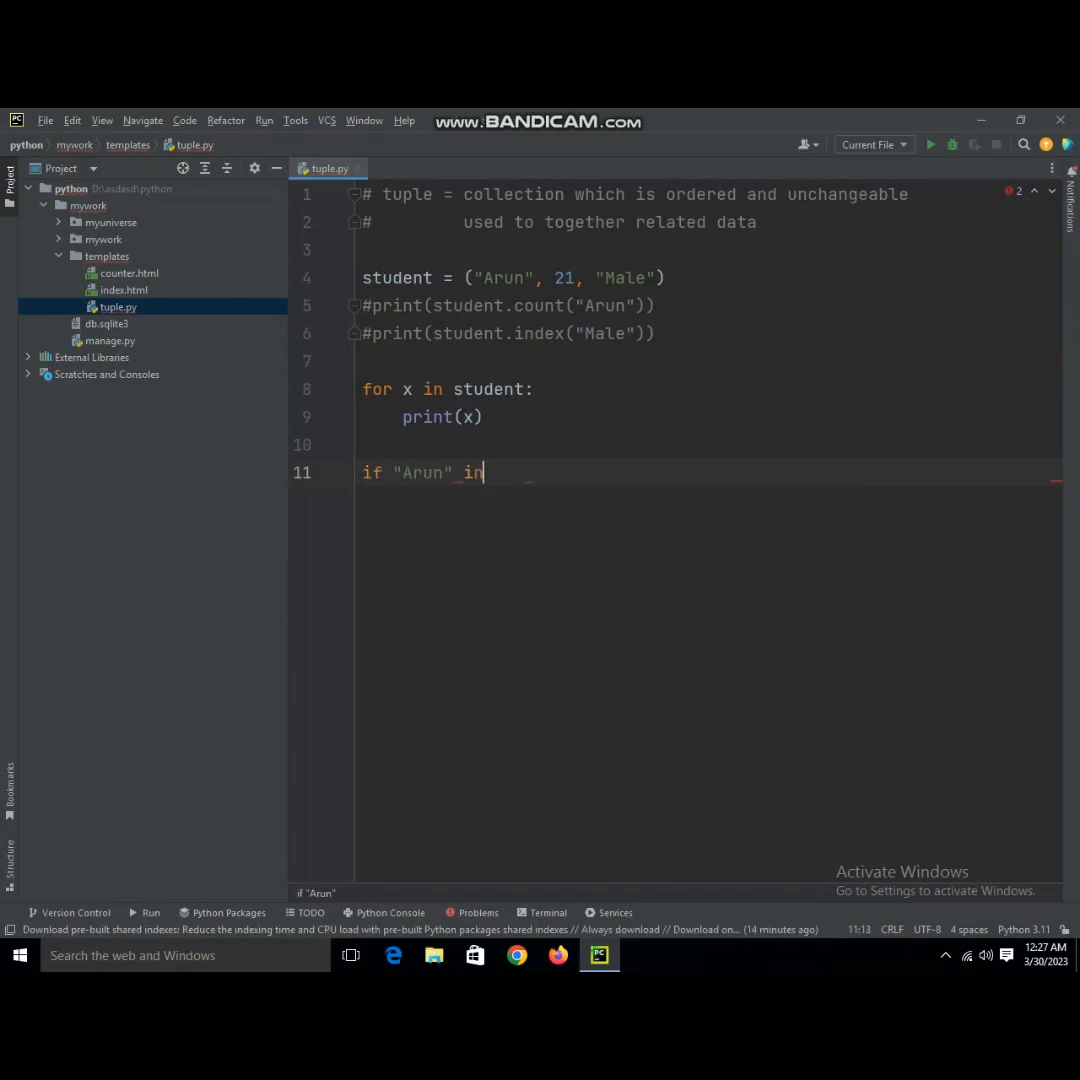
type("student:")
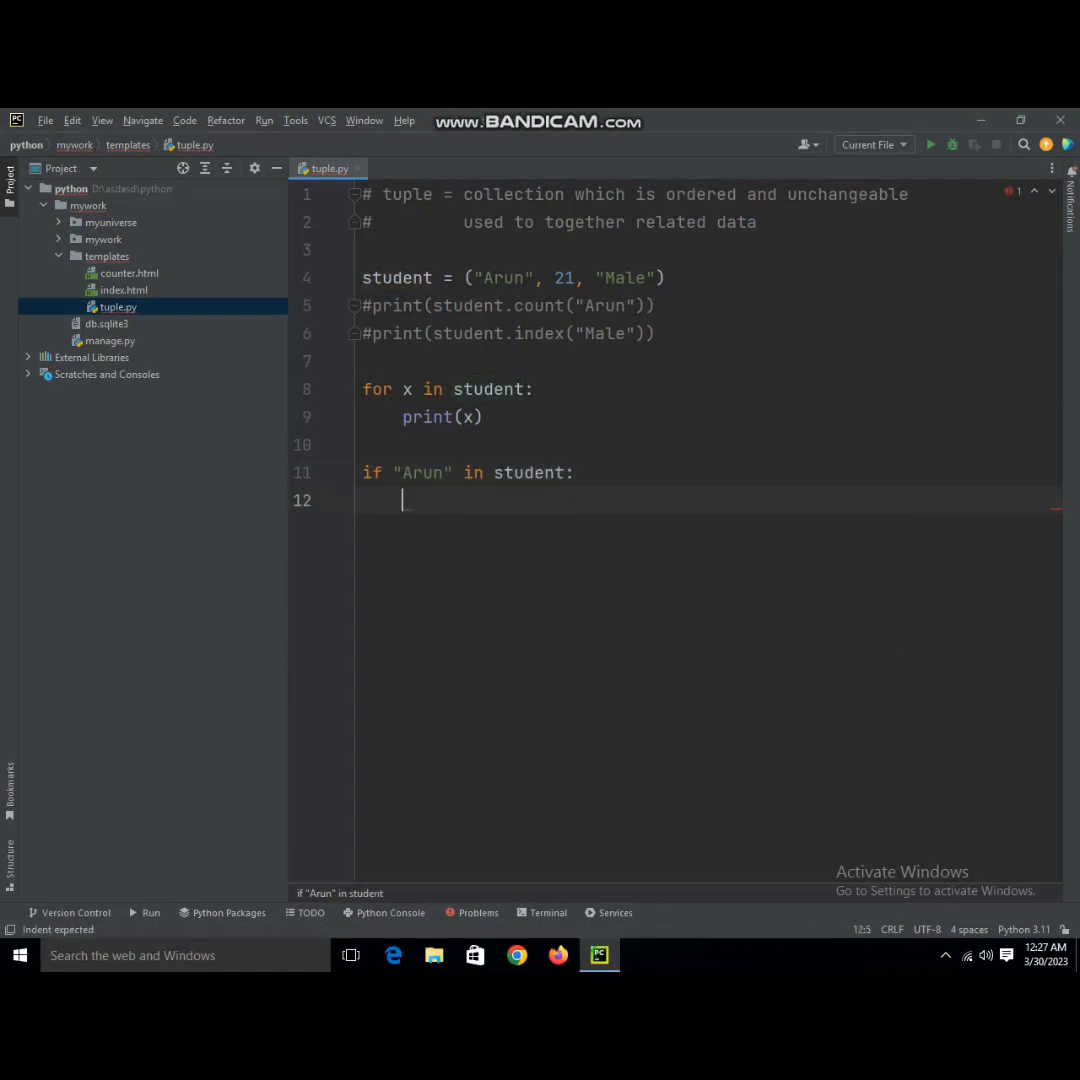
- Print "Arun is here!" under the condition and run the script
type("print()")
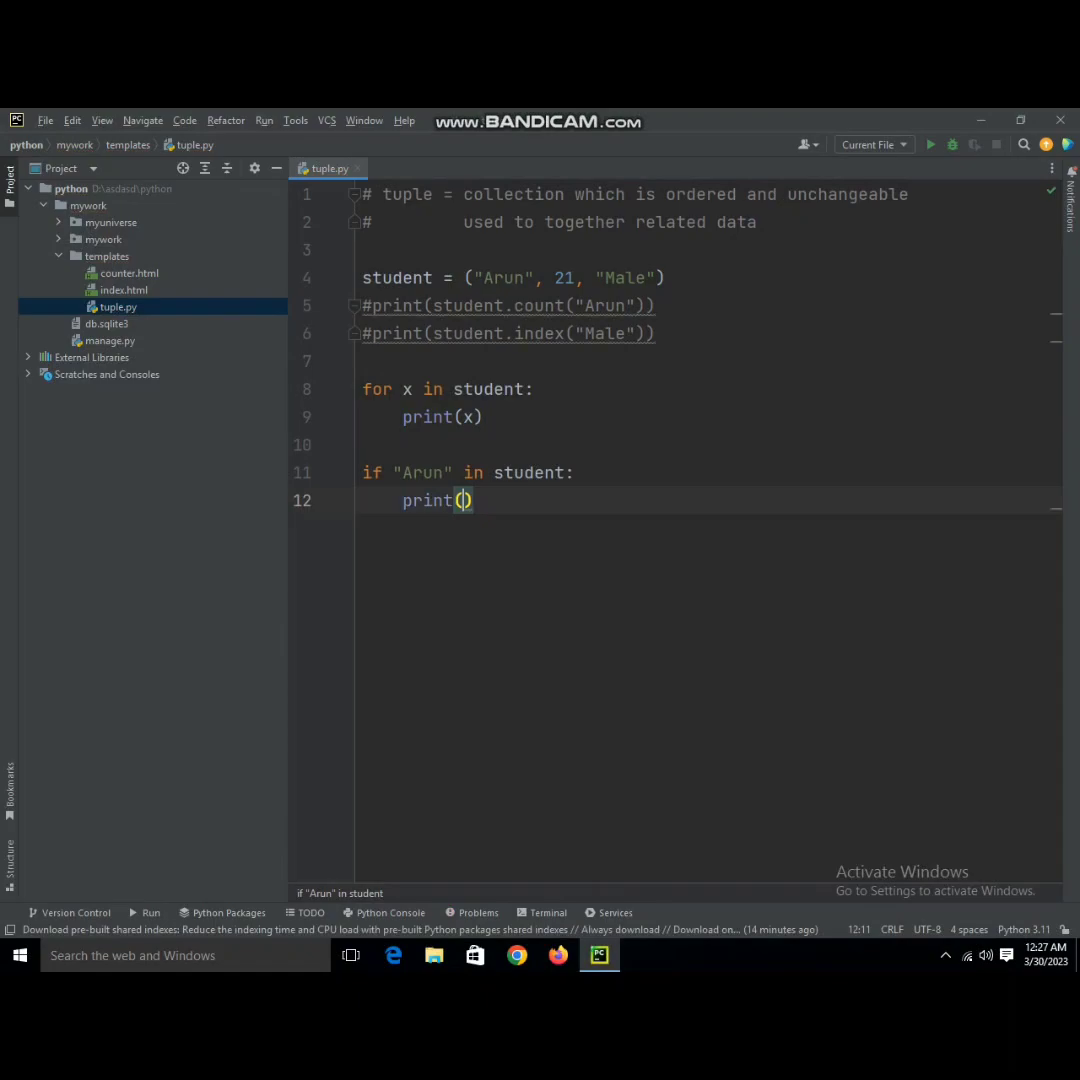
type("\"")
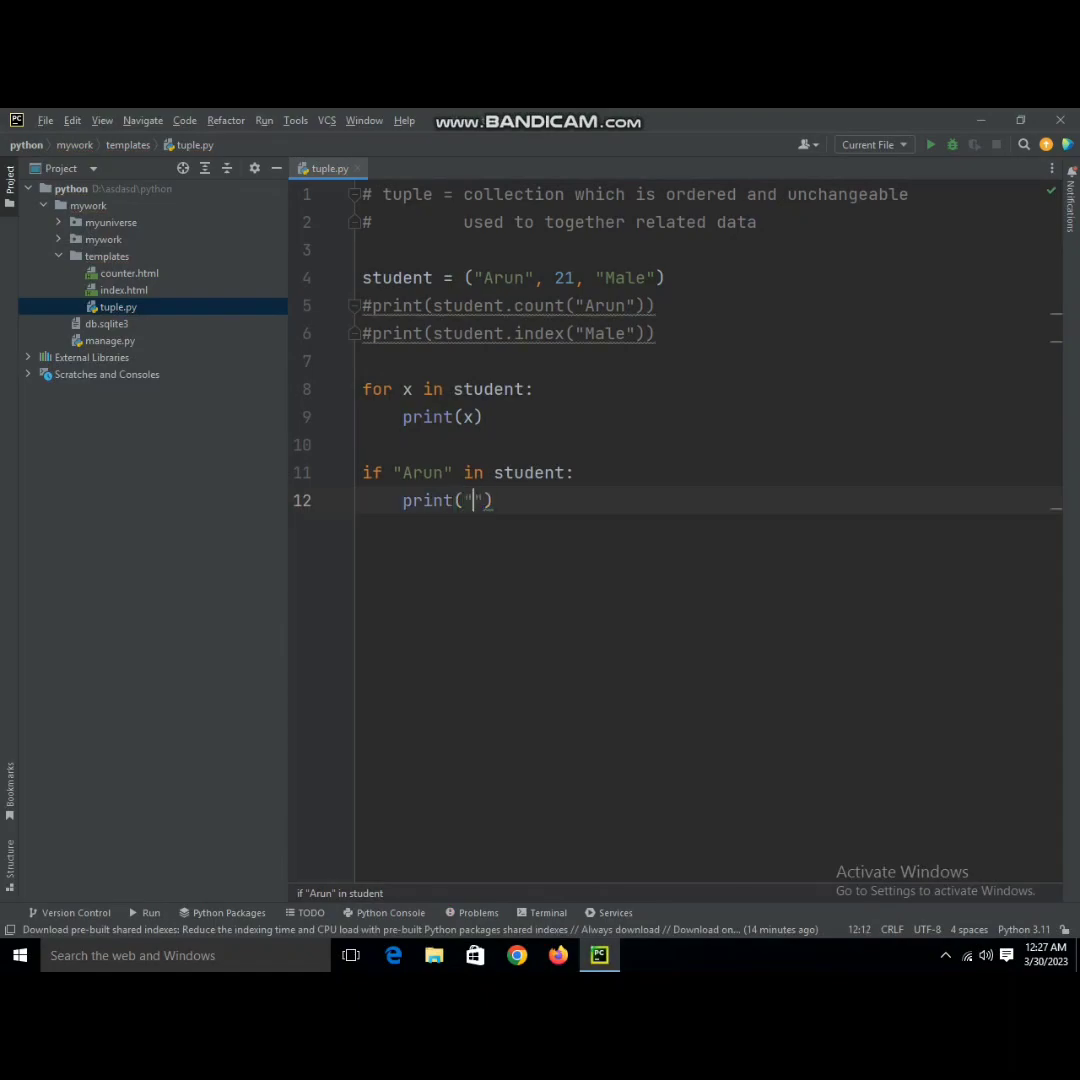
type("Ar")
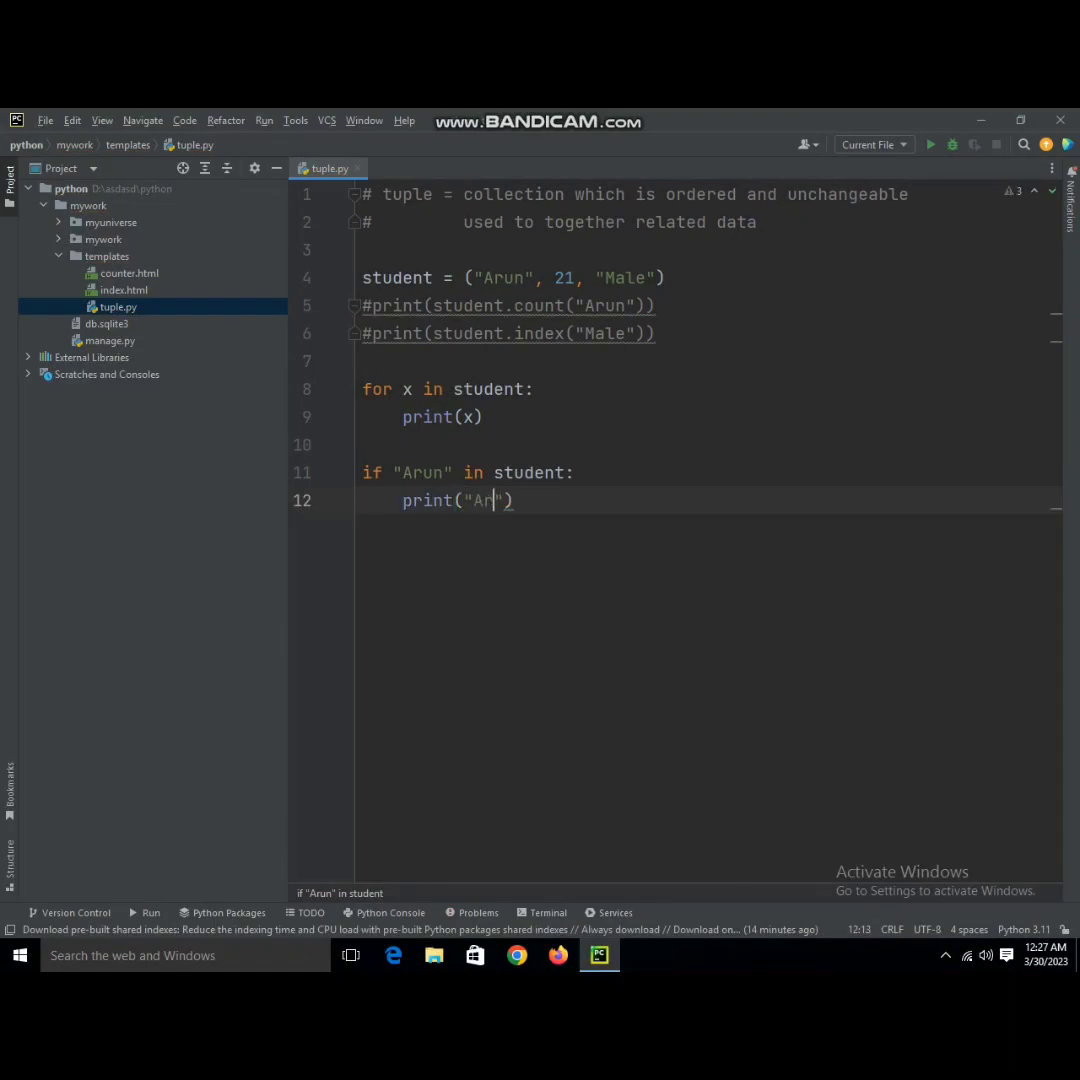
type("un is here")
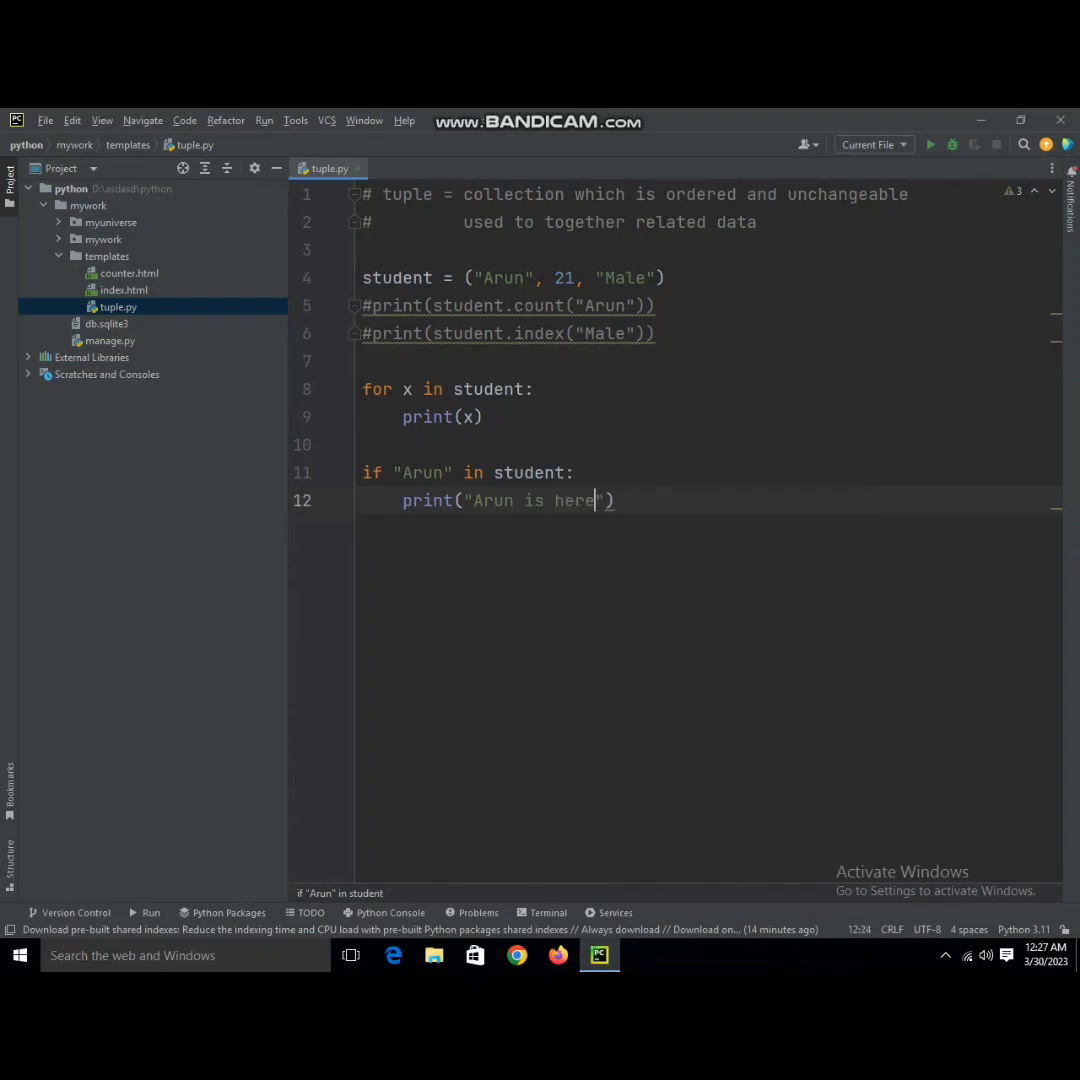
type("!")
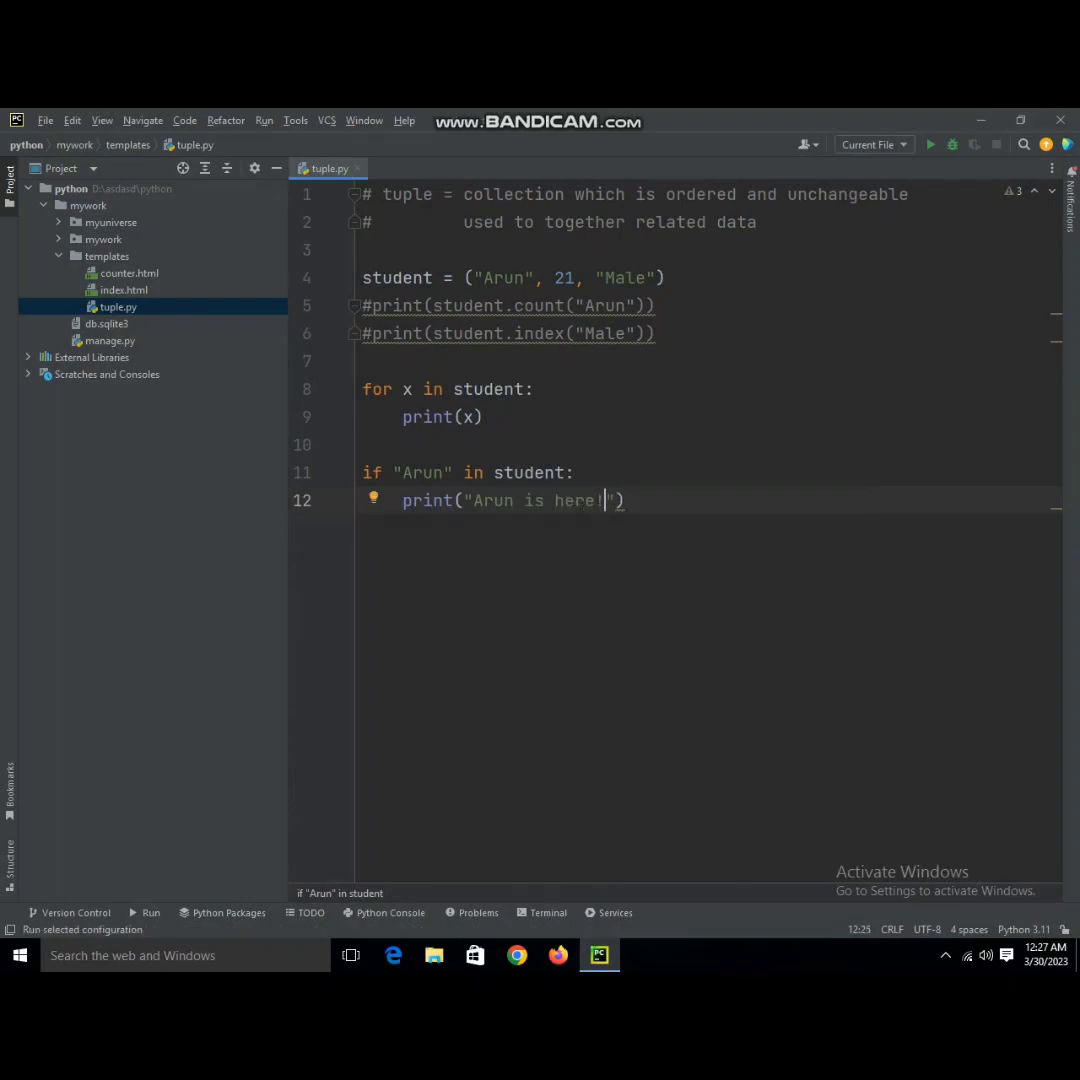
left_click(929, 144)
type("#")
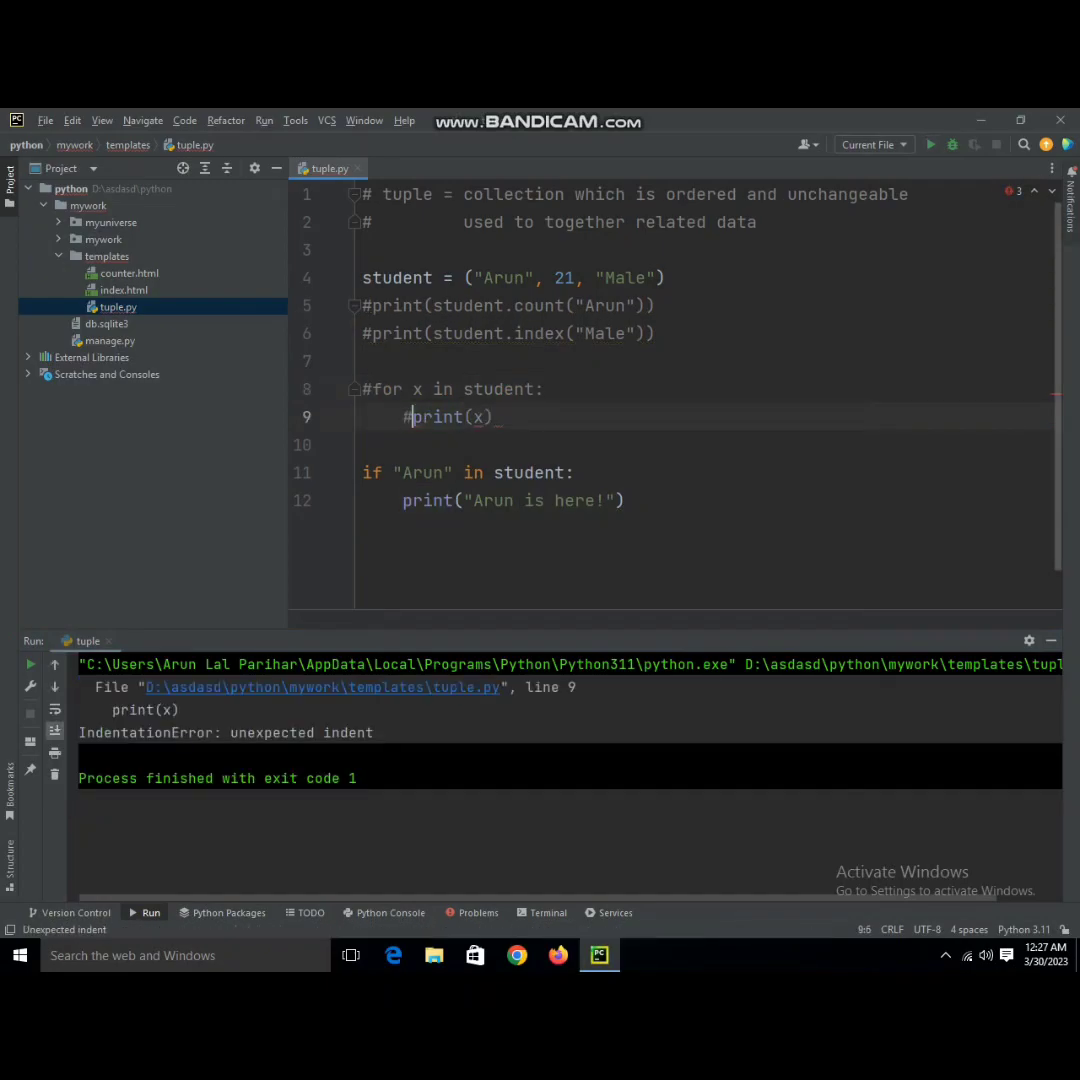
- Rerun the script with the loop commented out, printing "Arun is here!"
left_click(929, 144)
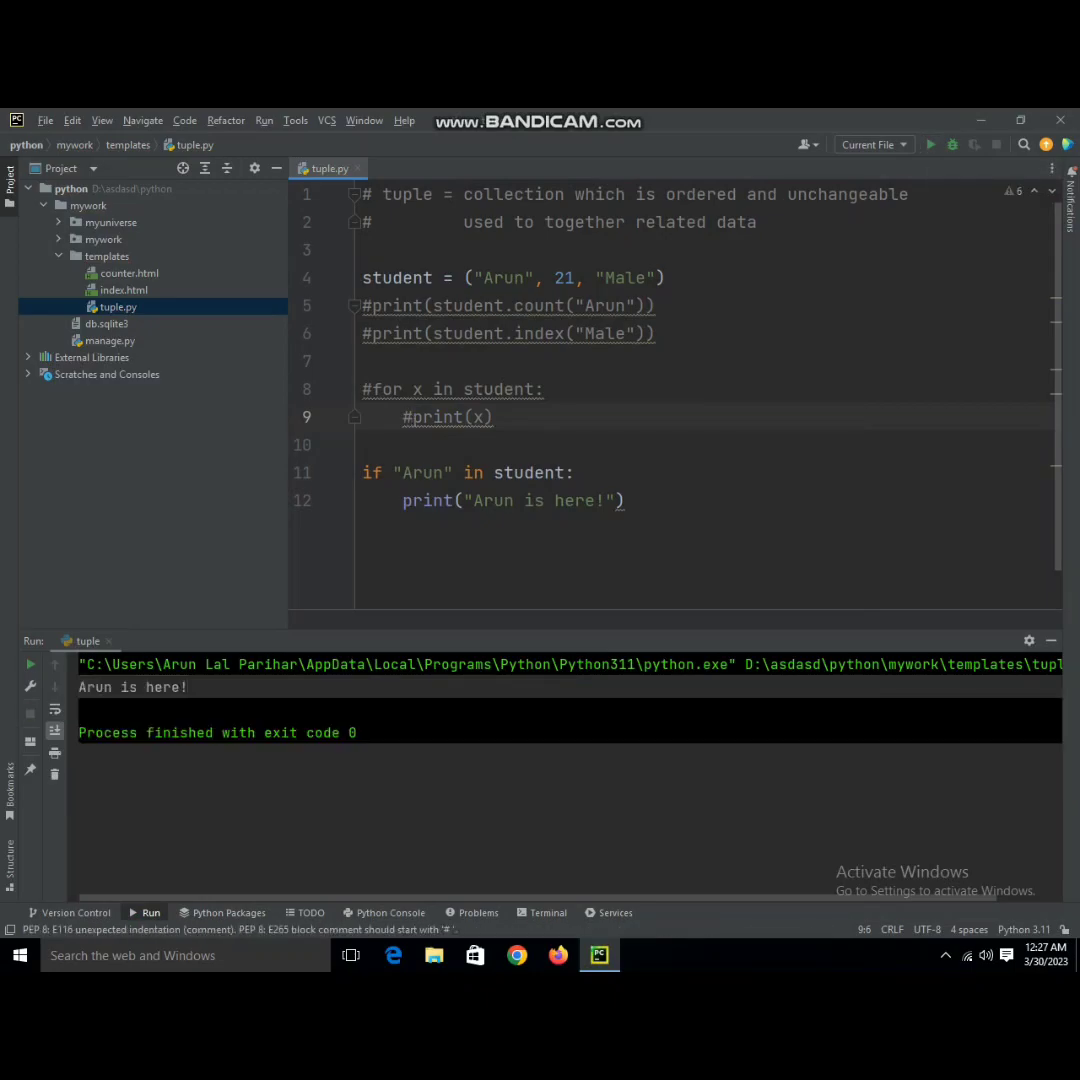